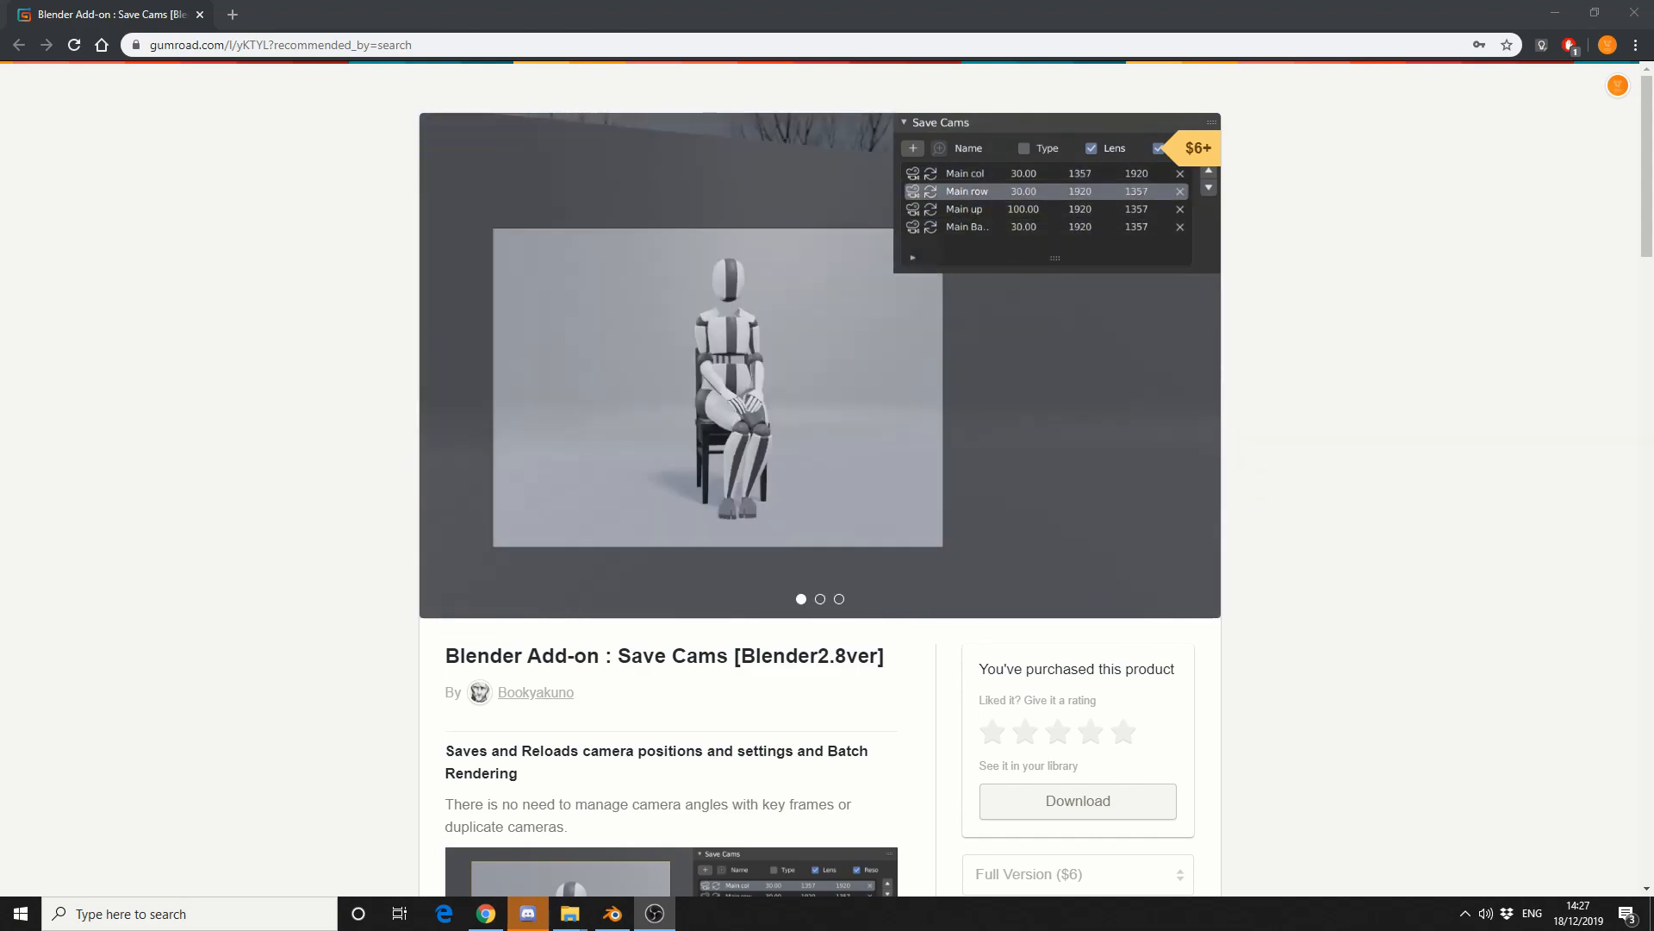
- Flip through the Save Cams preview images on Gumroad, then switch to the Blender cube scene
click(965, 172)
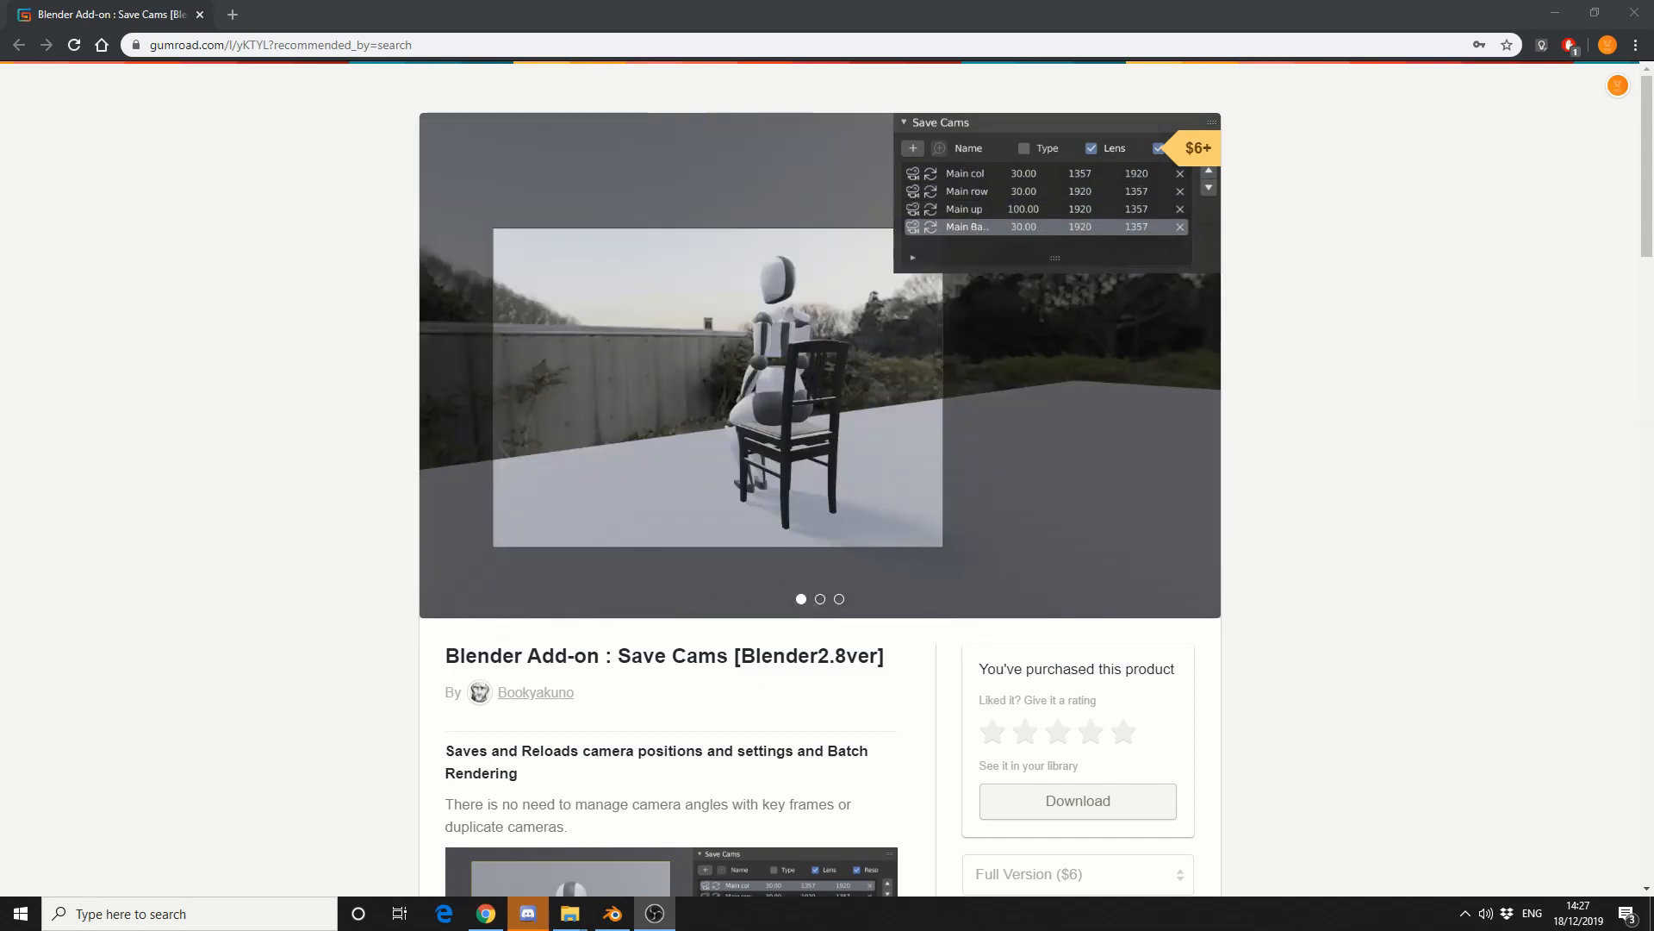
click(965, 209)
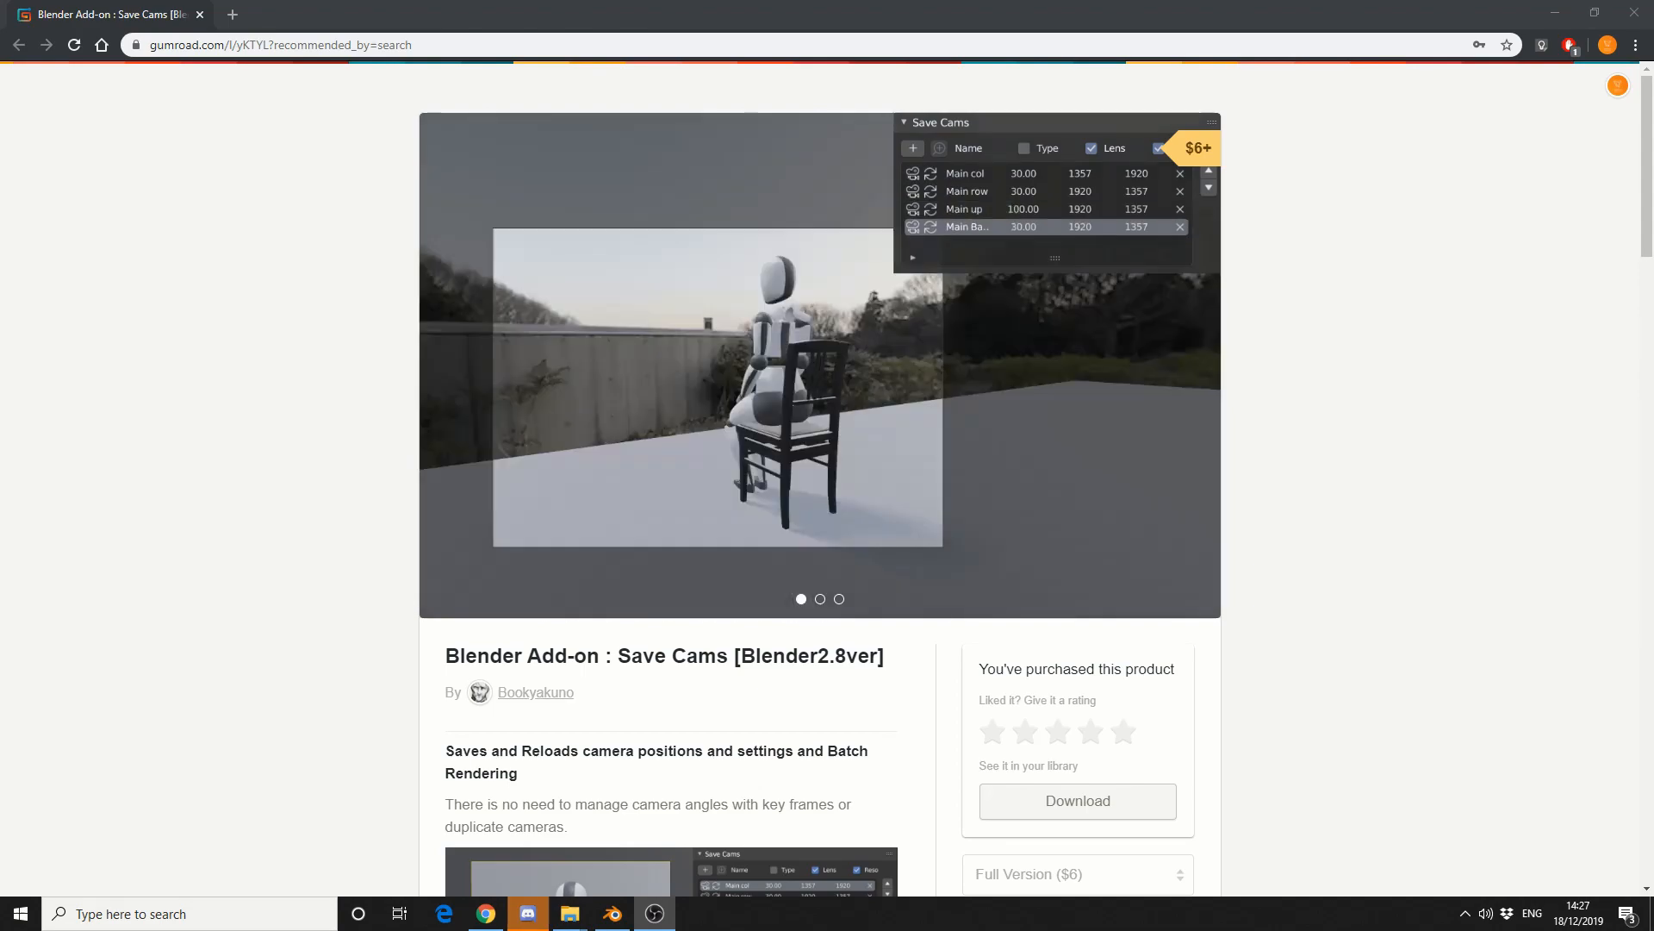
click(965, 192)
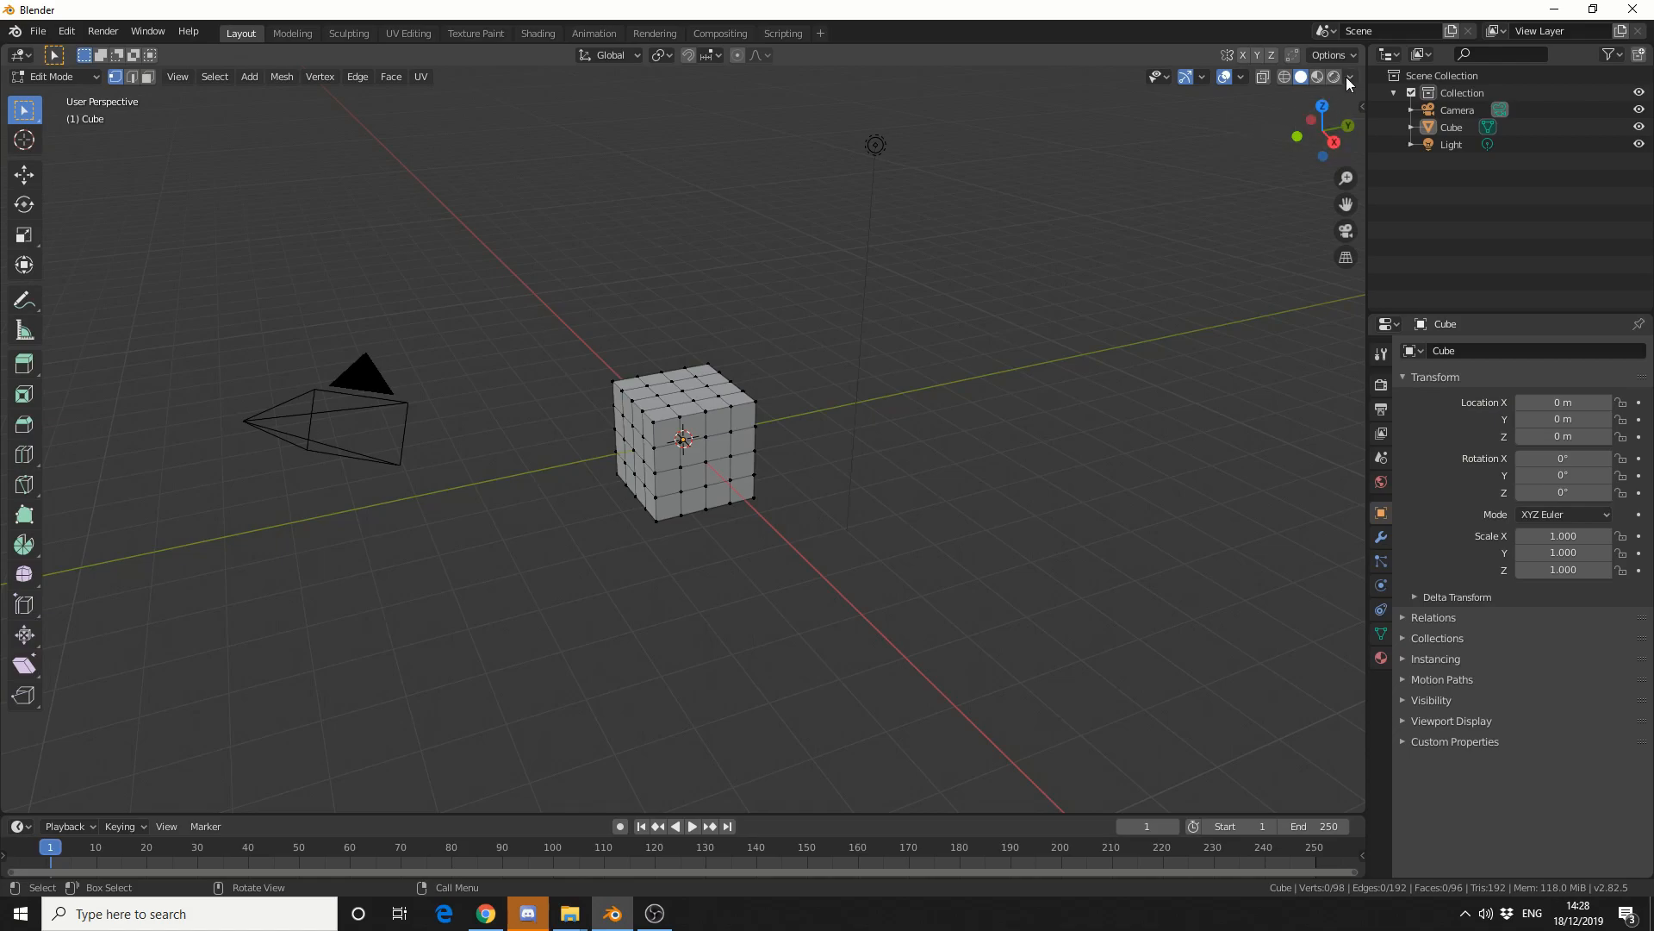
- Shade the viewport with MatCap lighting using a colourful matcap
click(1347, 76)
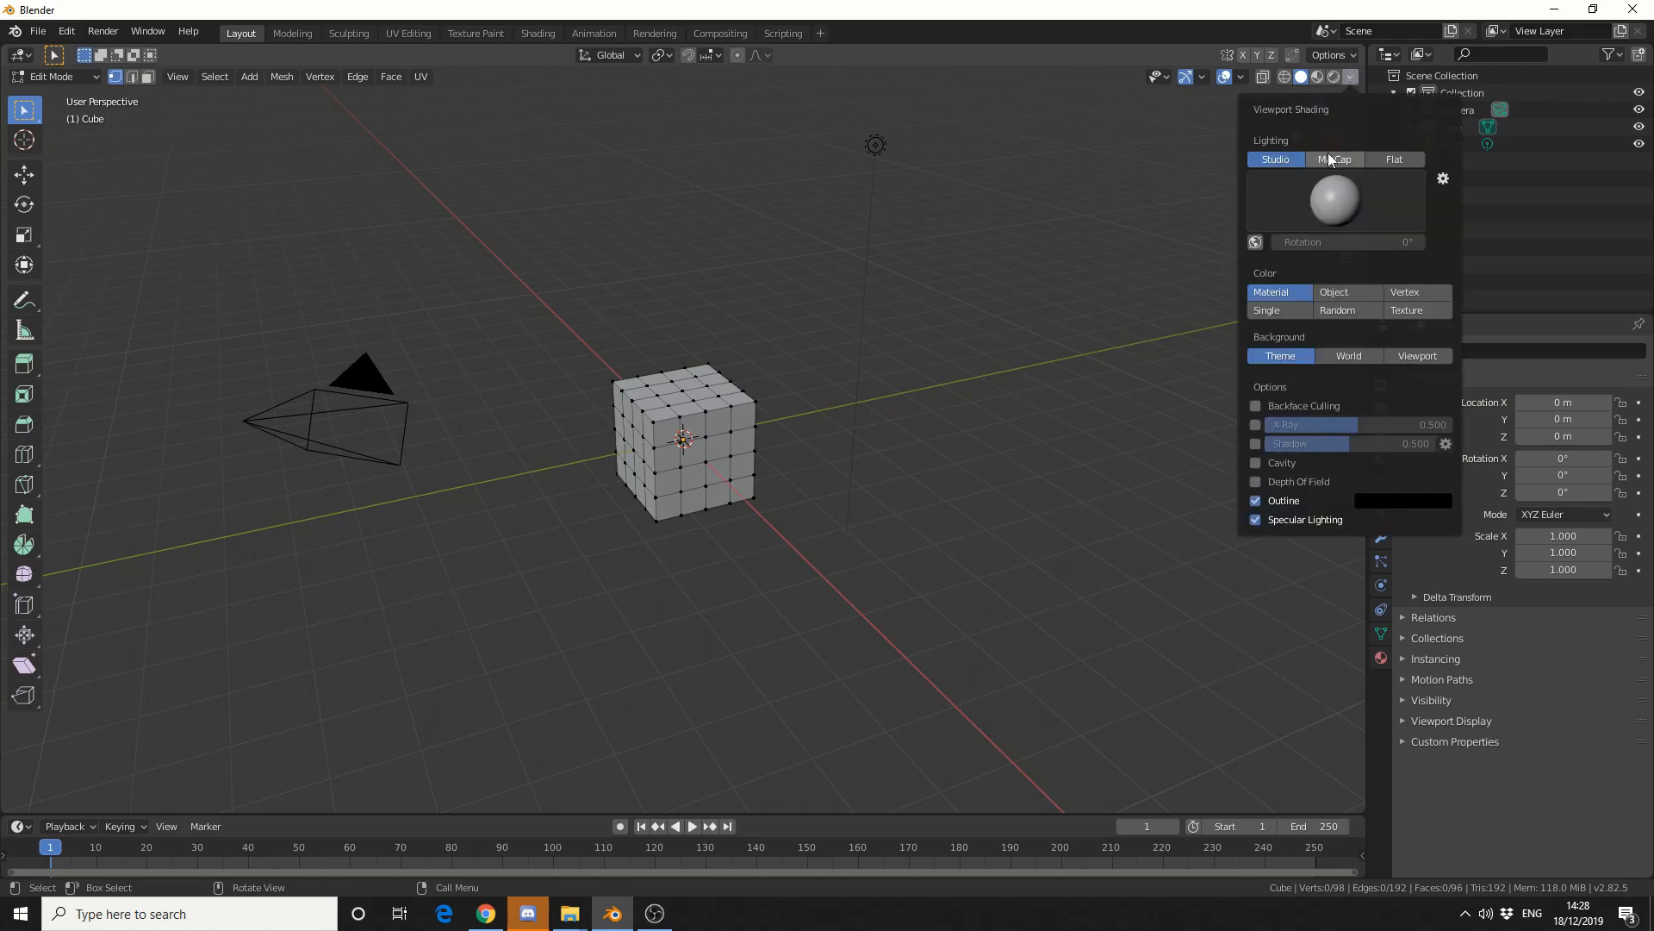
click(1334, 159)
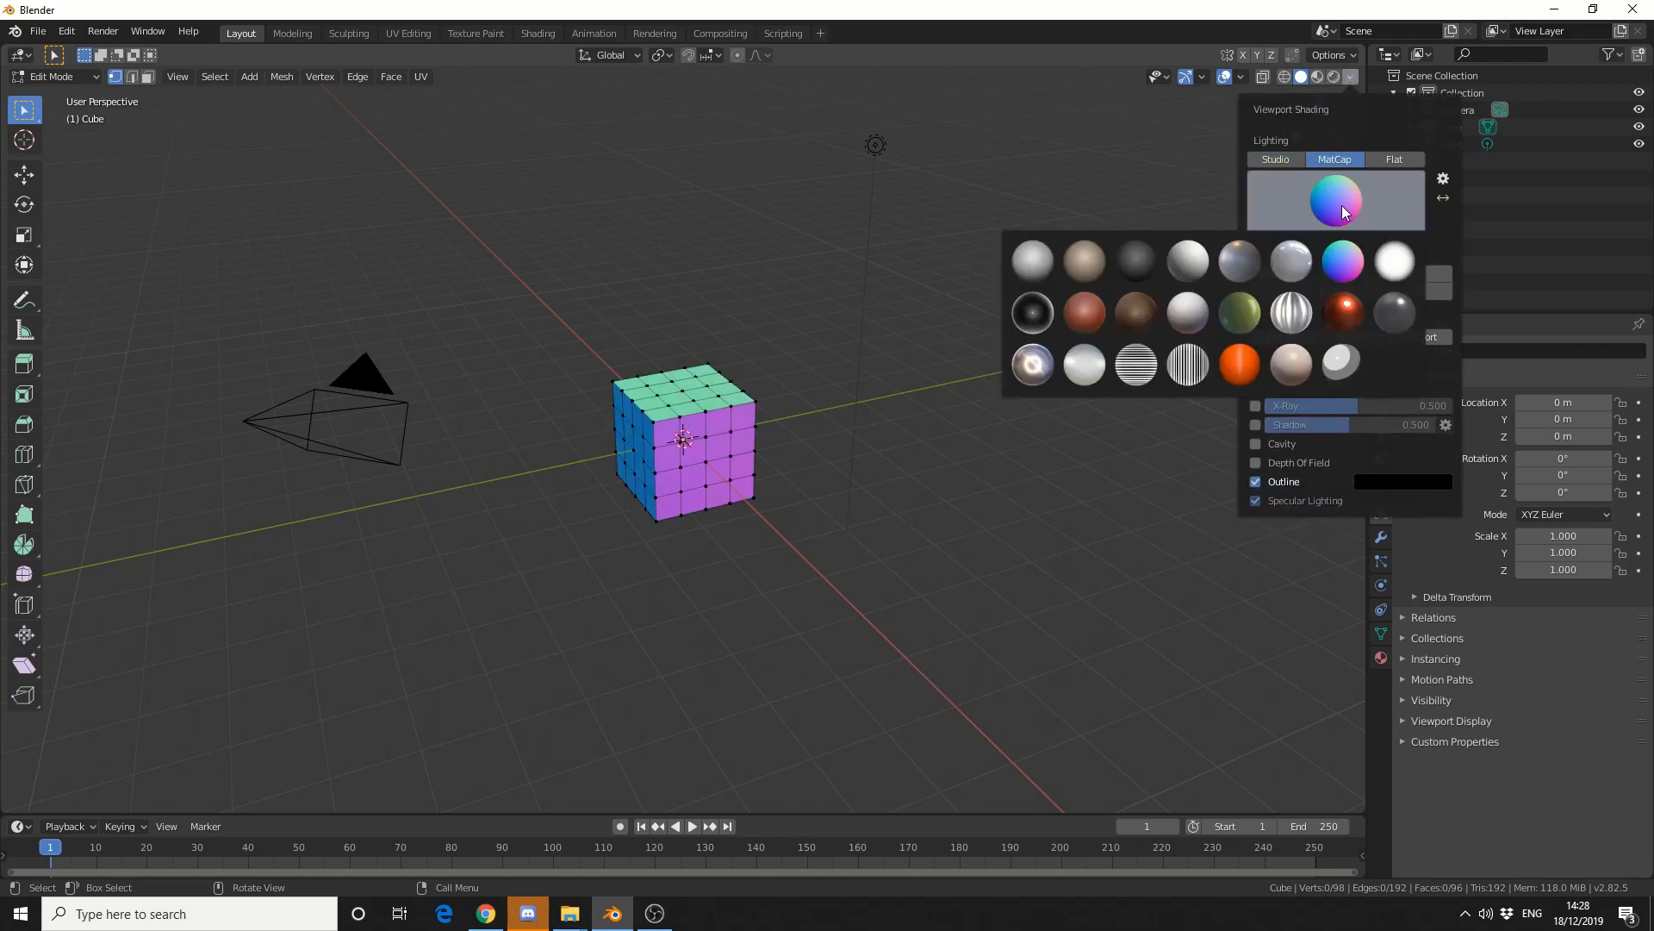
click(1082, 312)
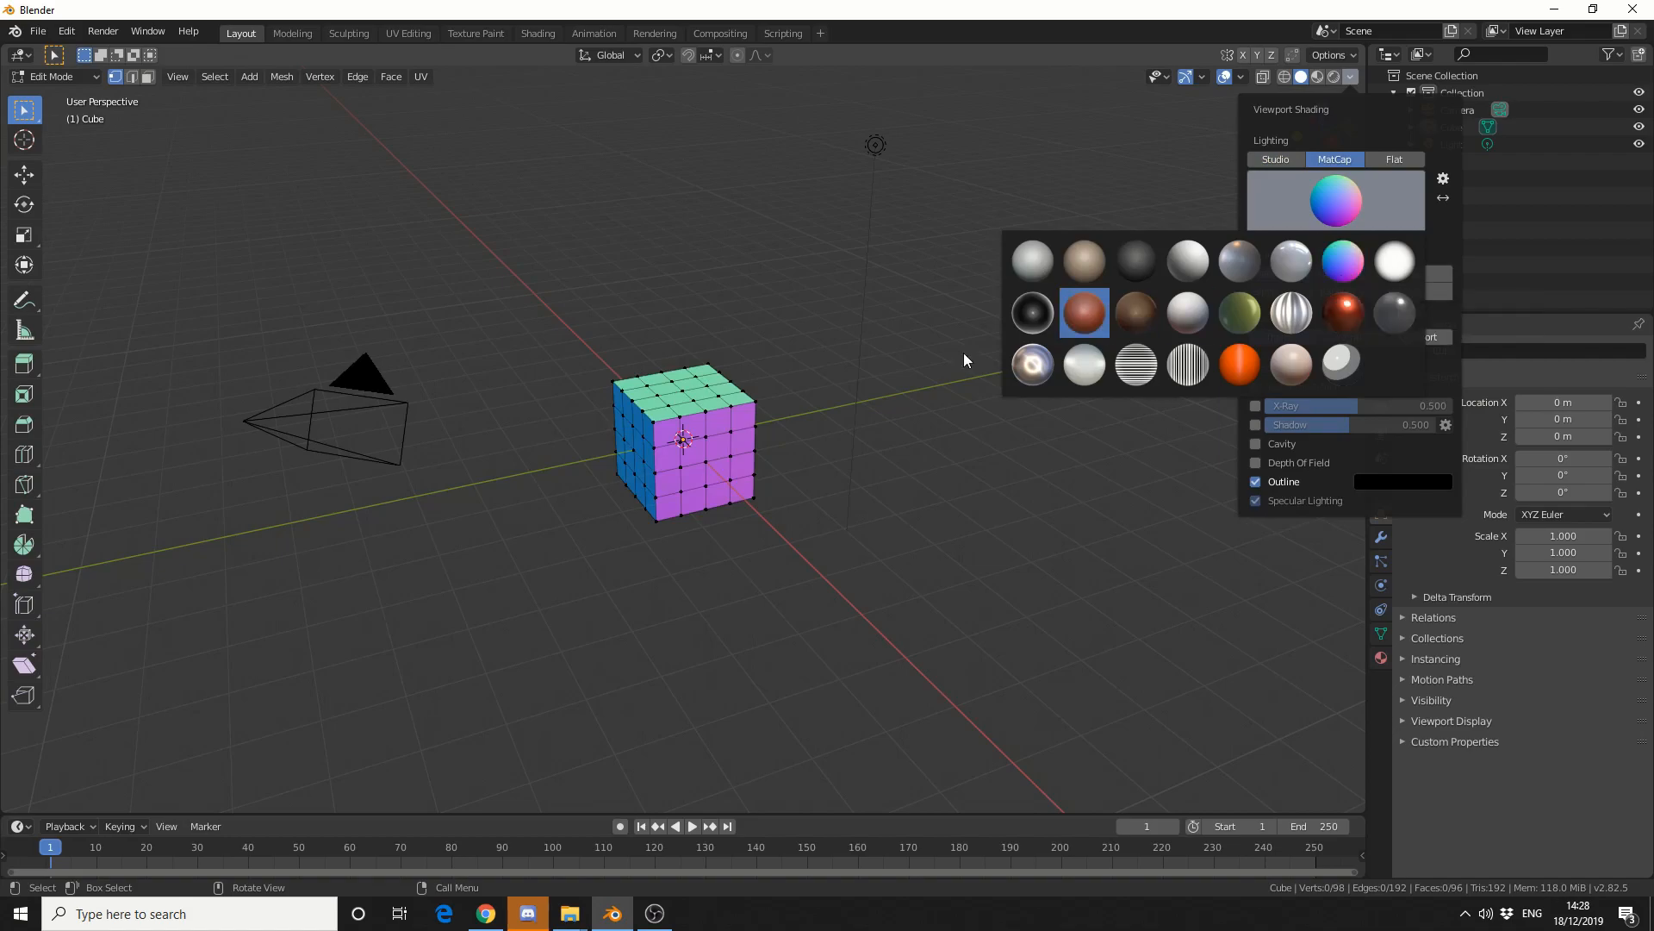
- Switch the cube from Edit Mode back to Object Mode
click(50, 76)
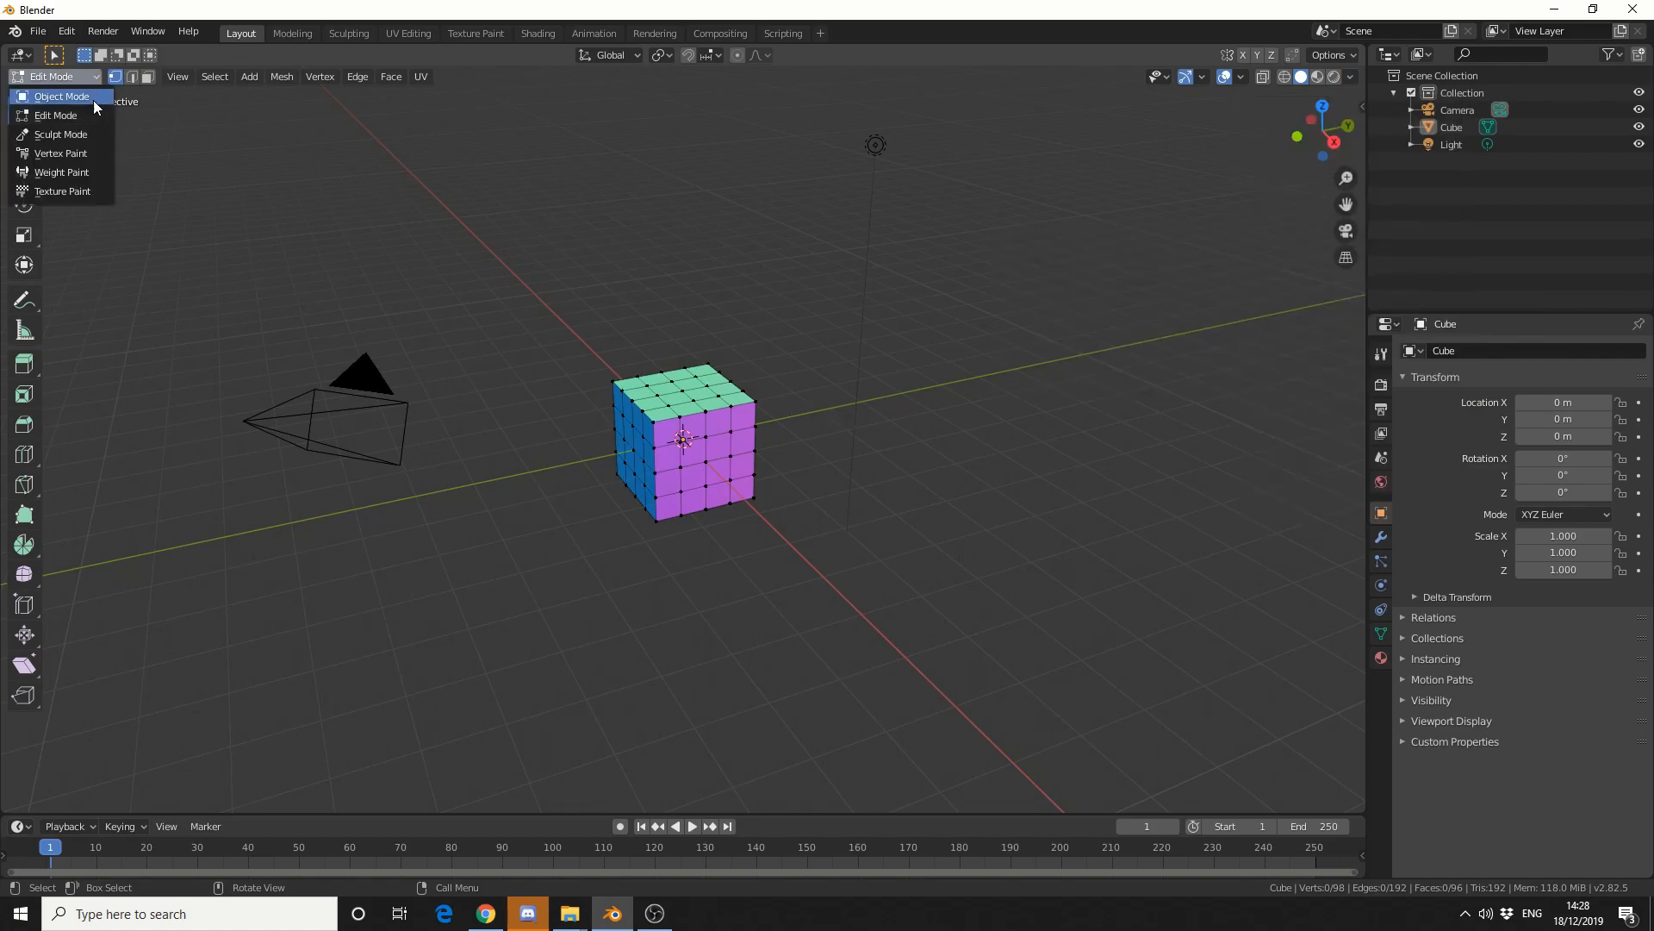
click(60, 97)
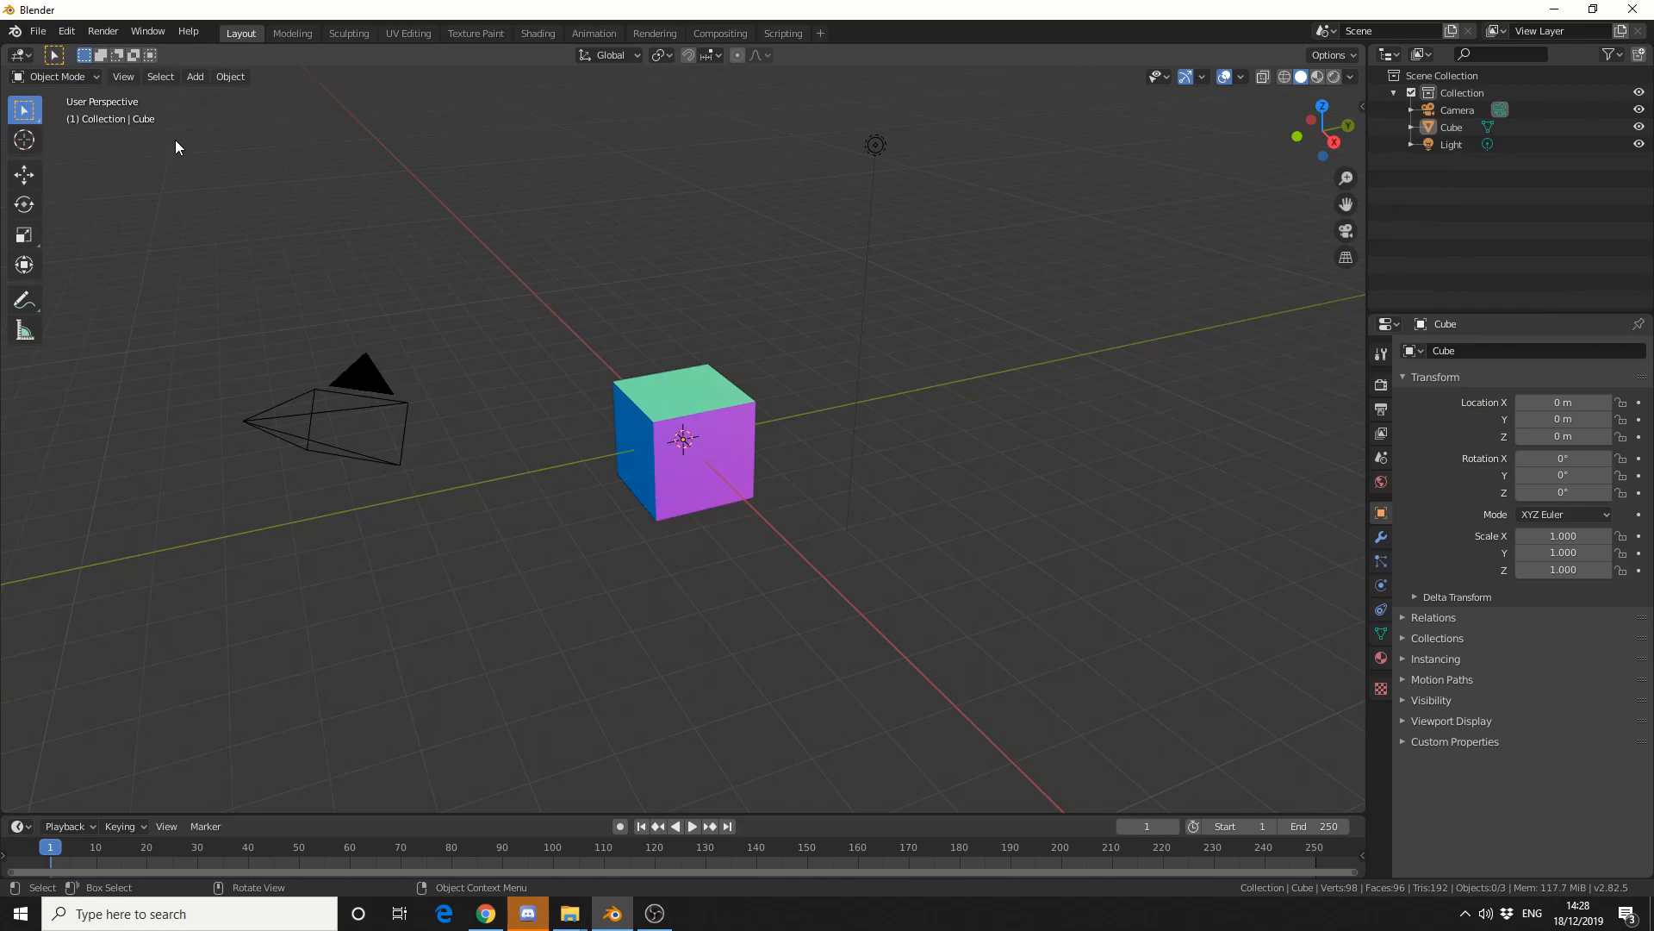
mouse_move(1229, 298)
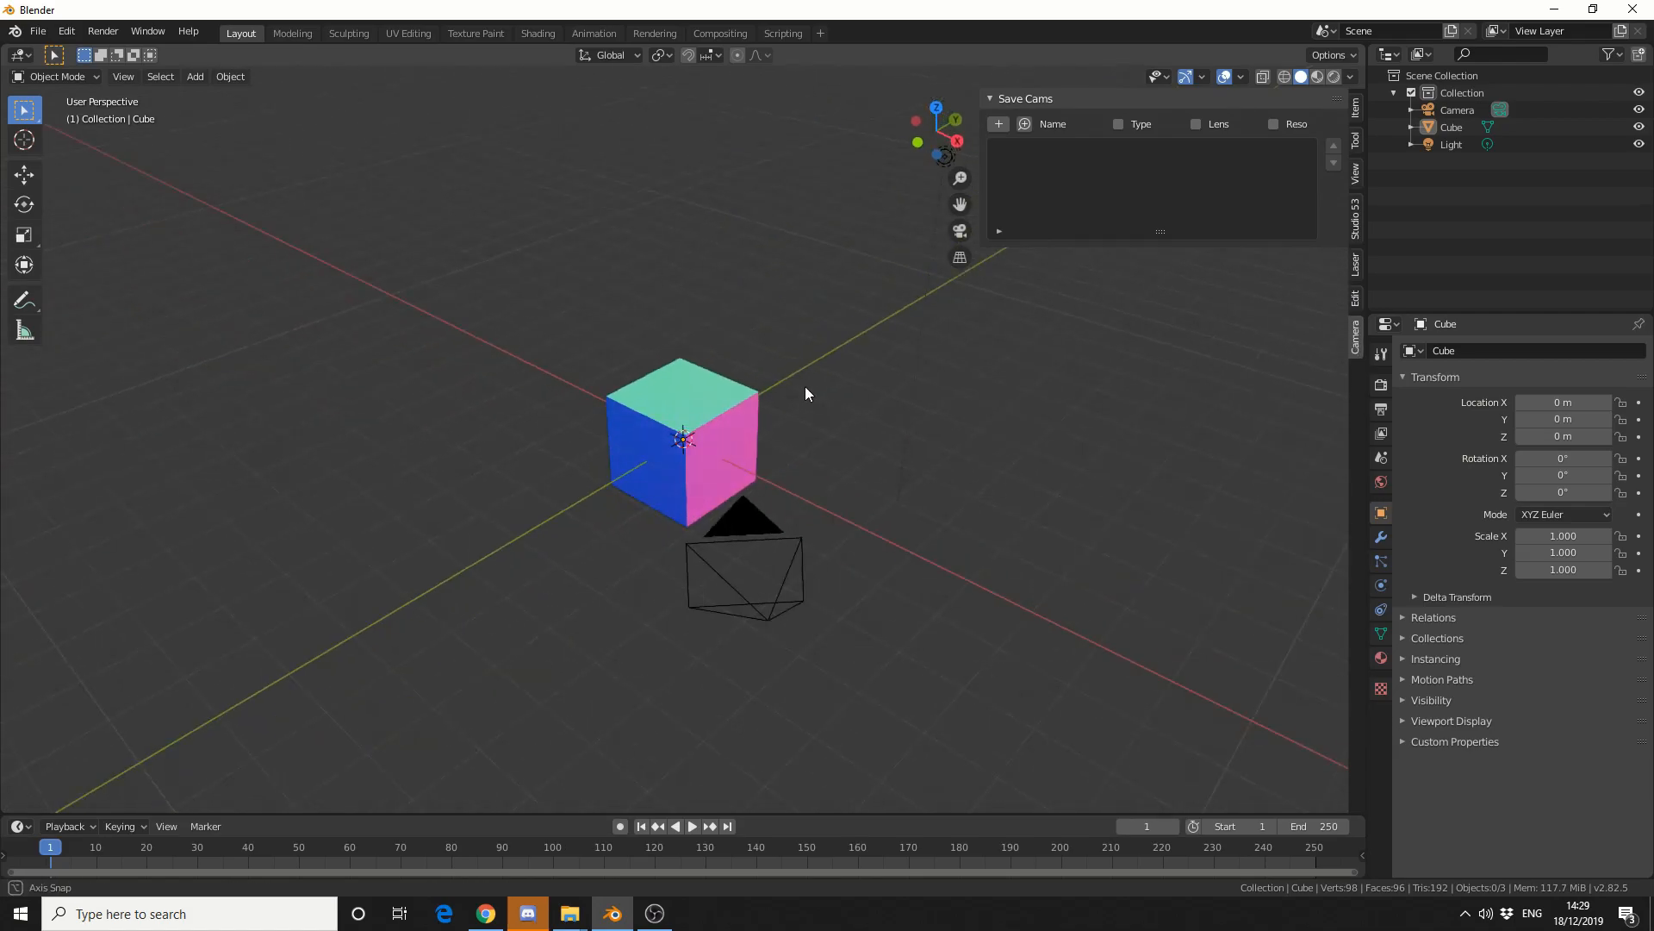
- Store Camera 1, Camera 2 and Camera 3 with Add from View, orbiting between saves
drag(801, 402, 780, 396)
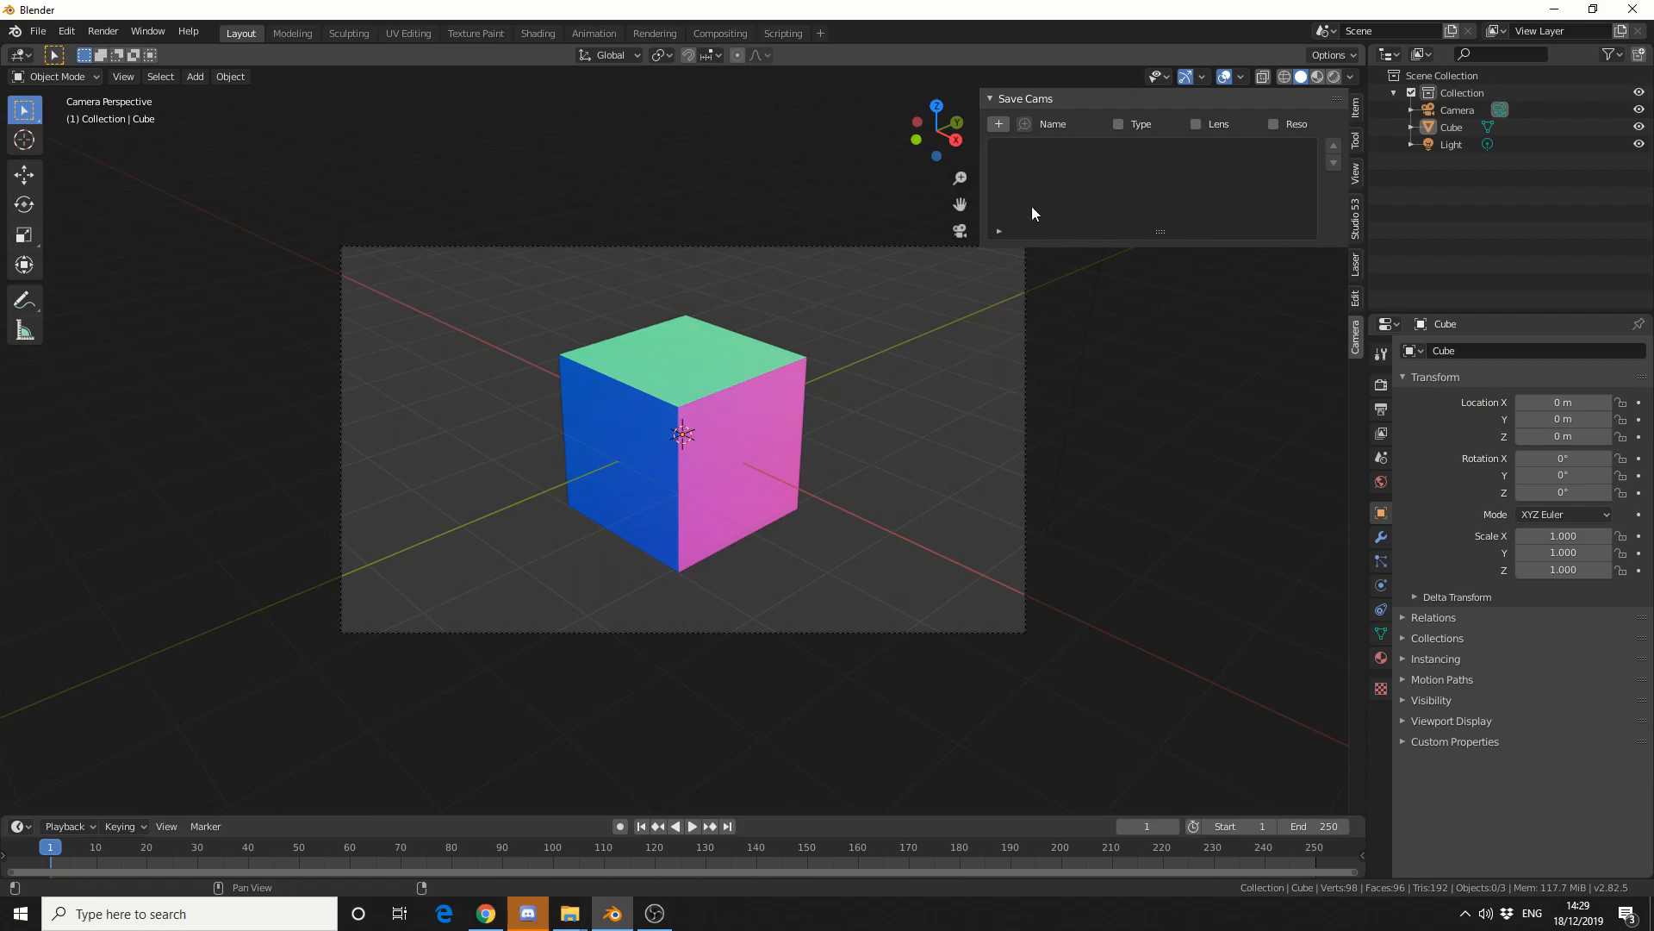
click(998, 124)
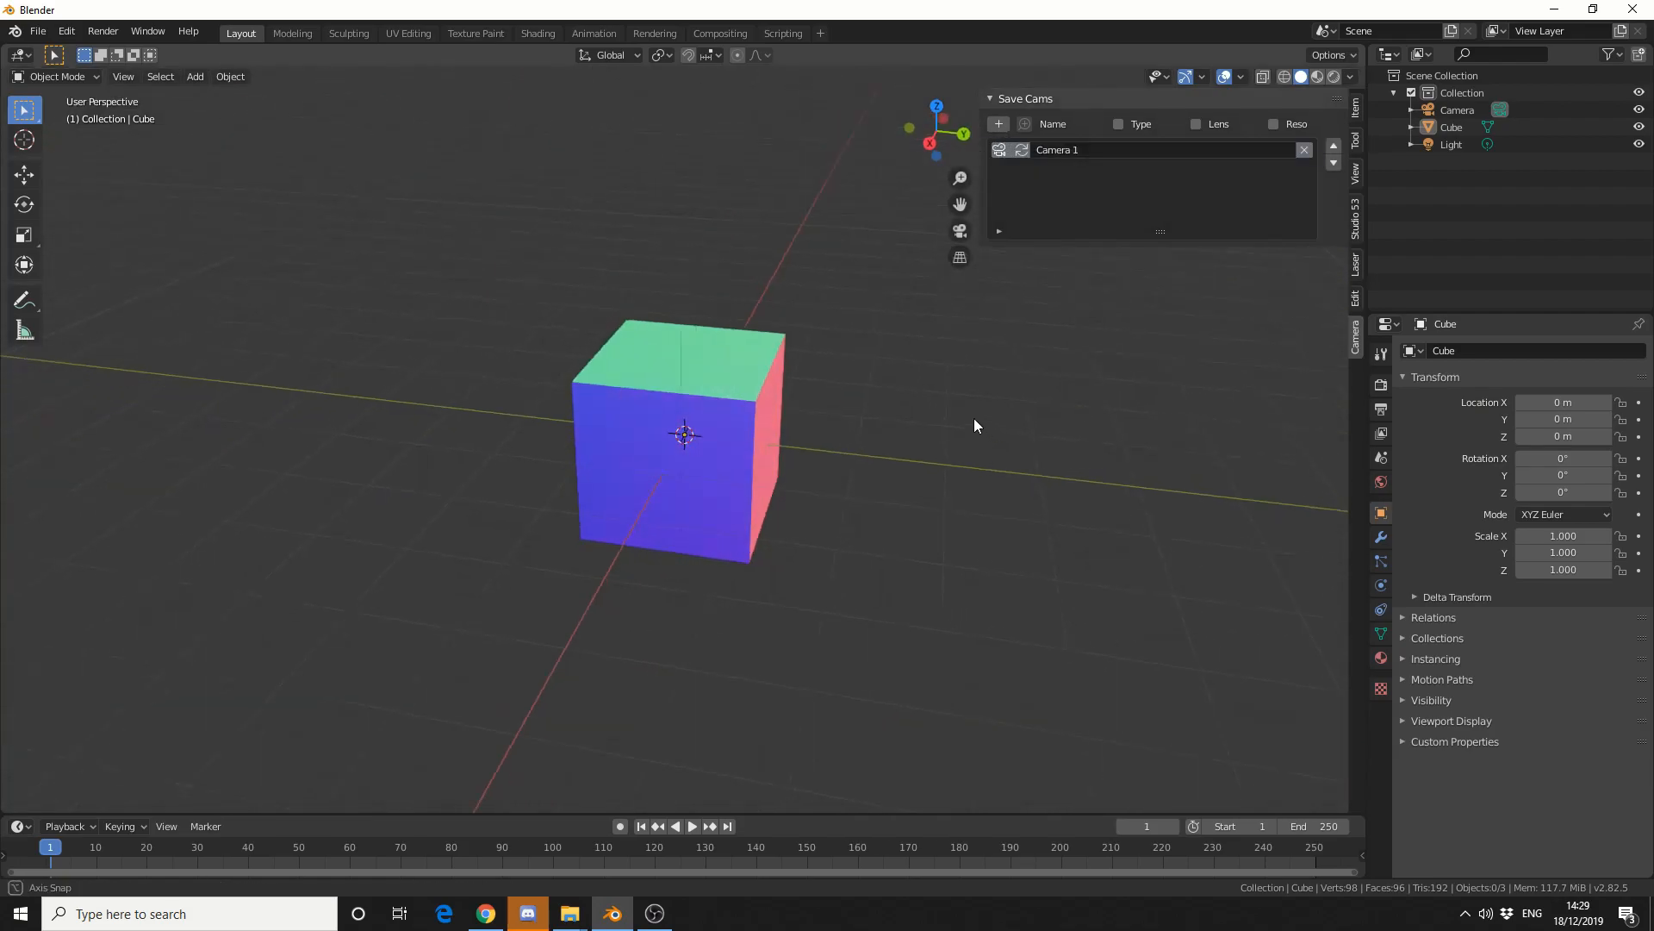
drag(975, 426, 870, 262)
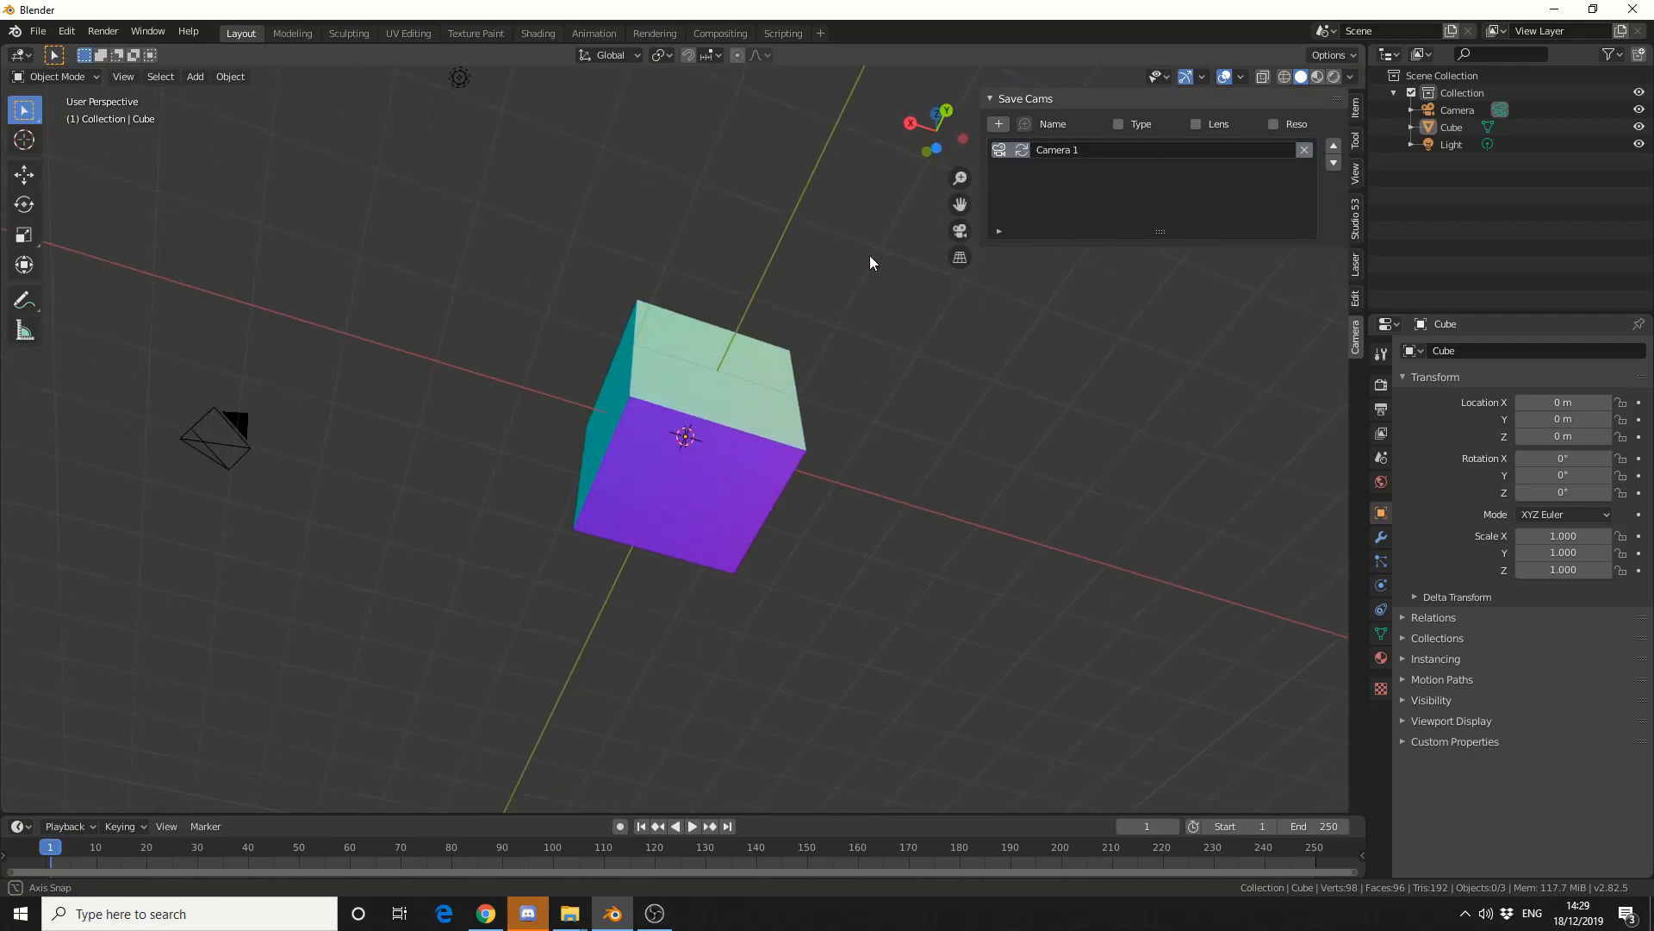
mouse_move(1022, 124)
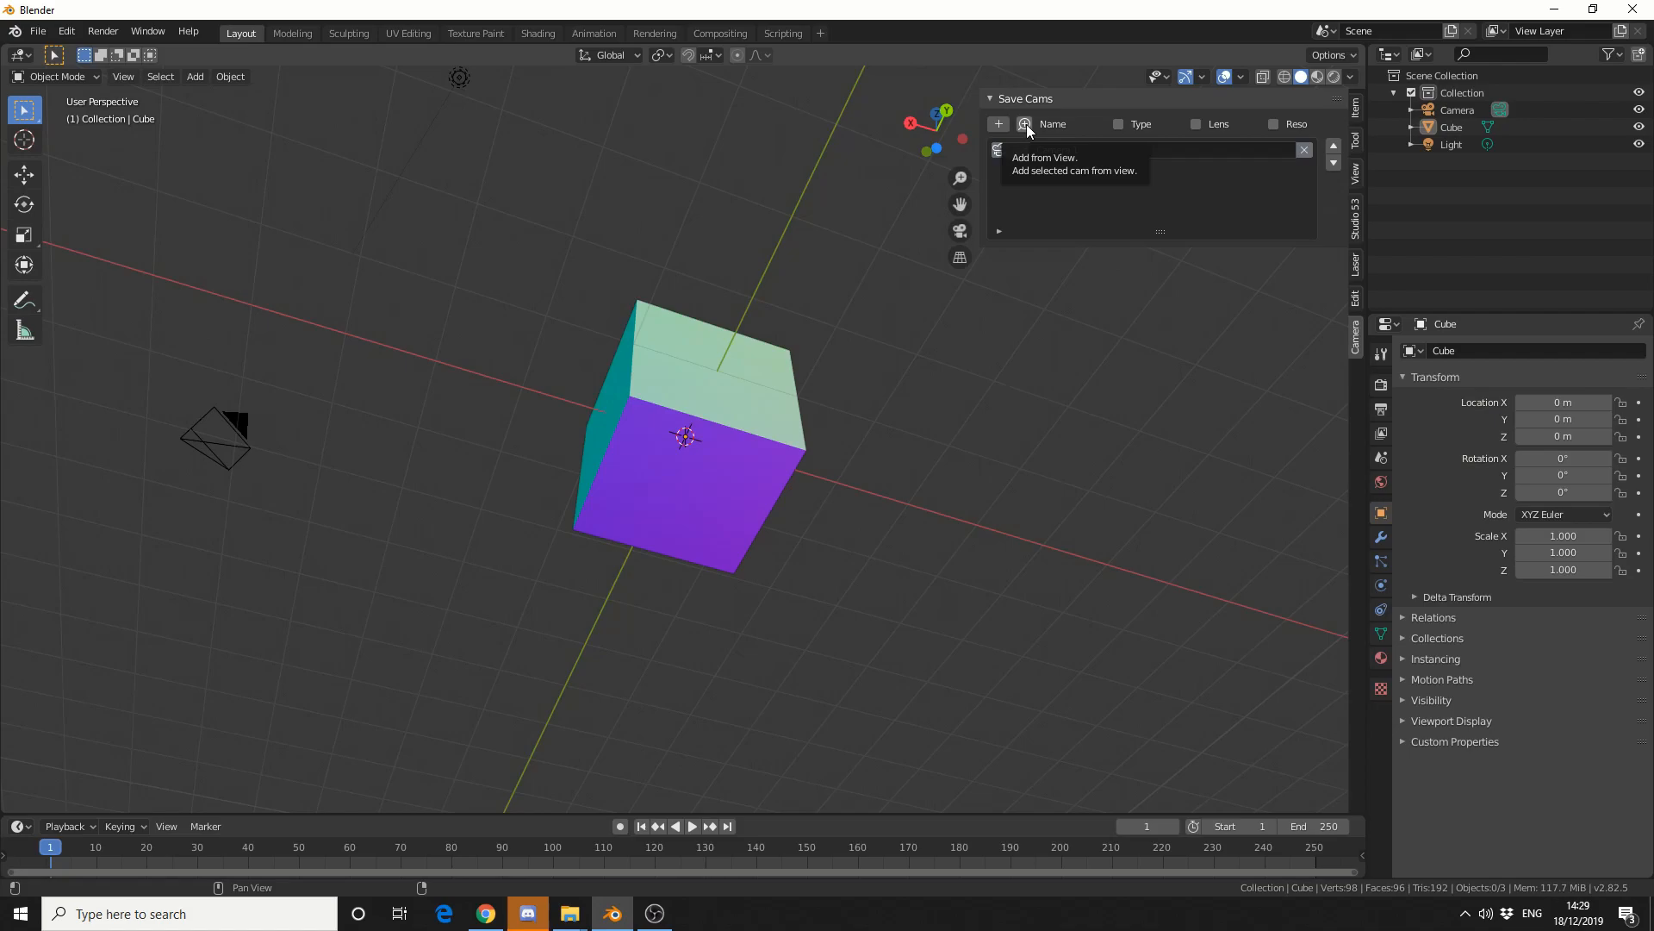
click(998, 124)
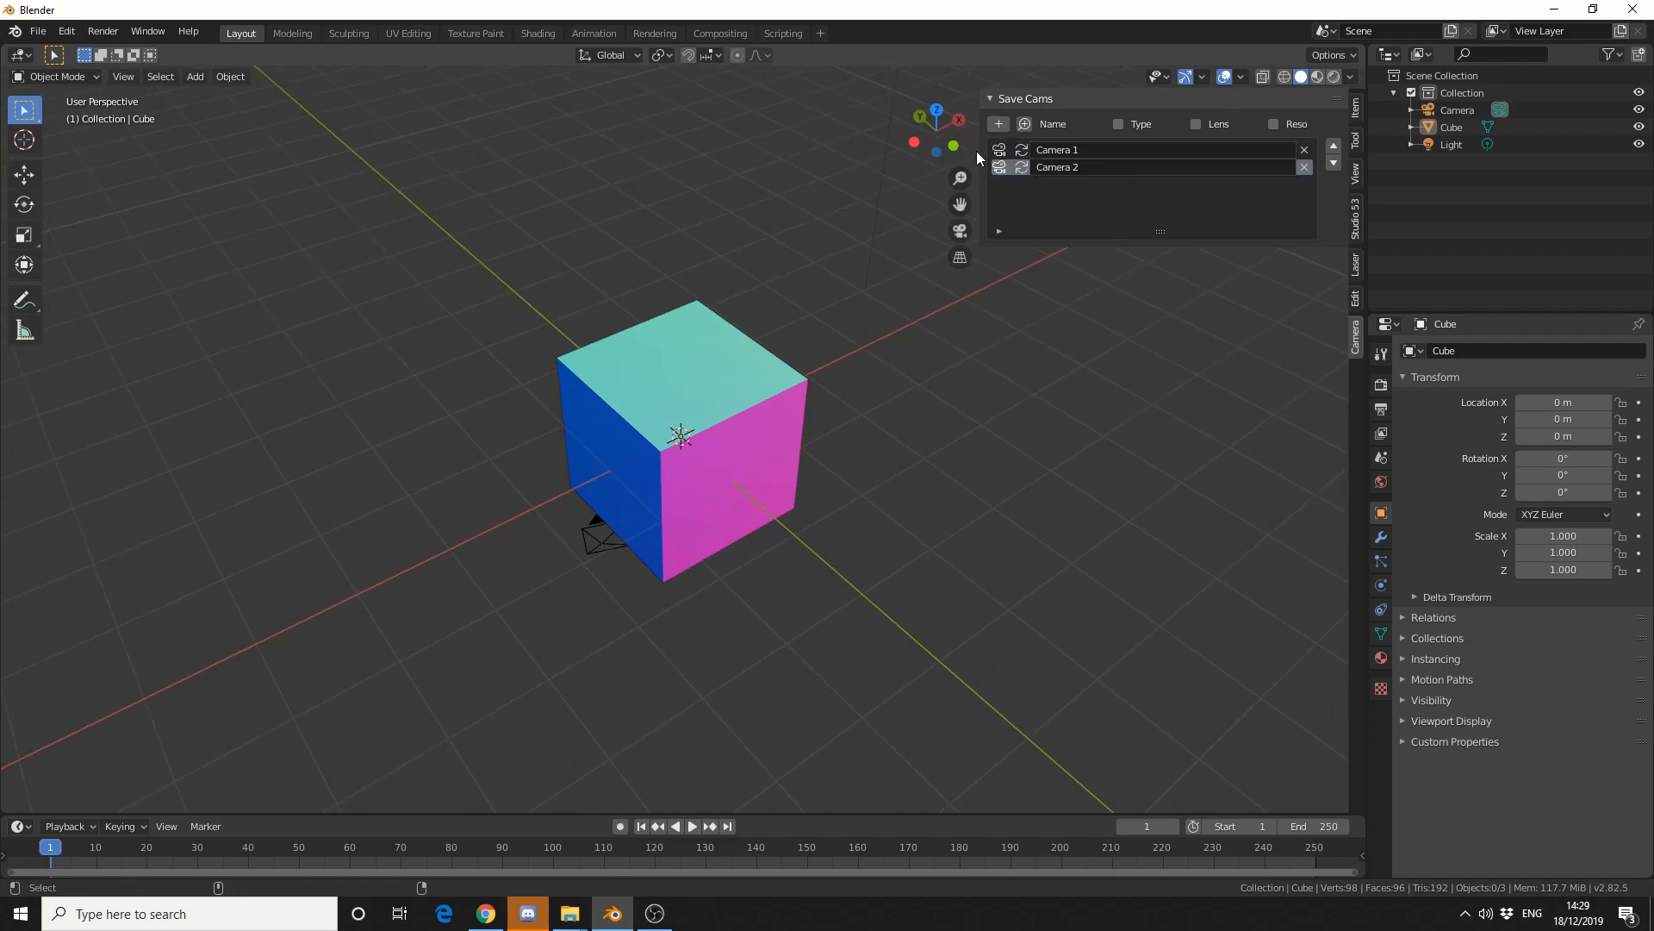
click(998, 124)
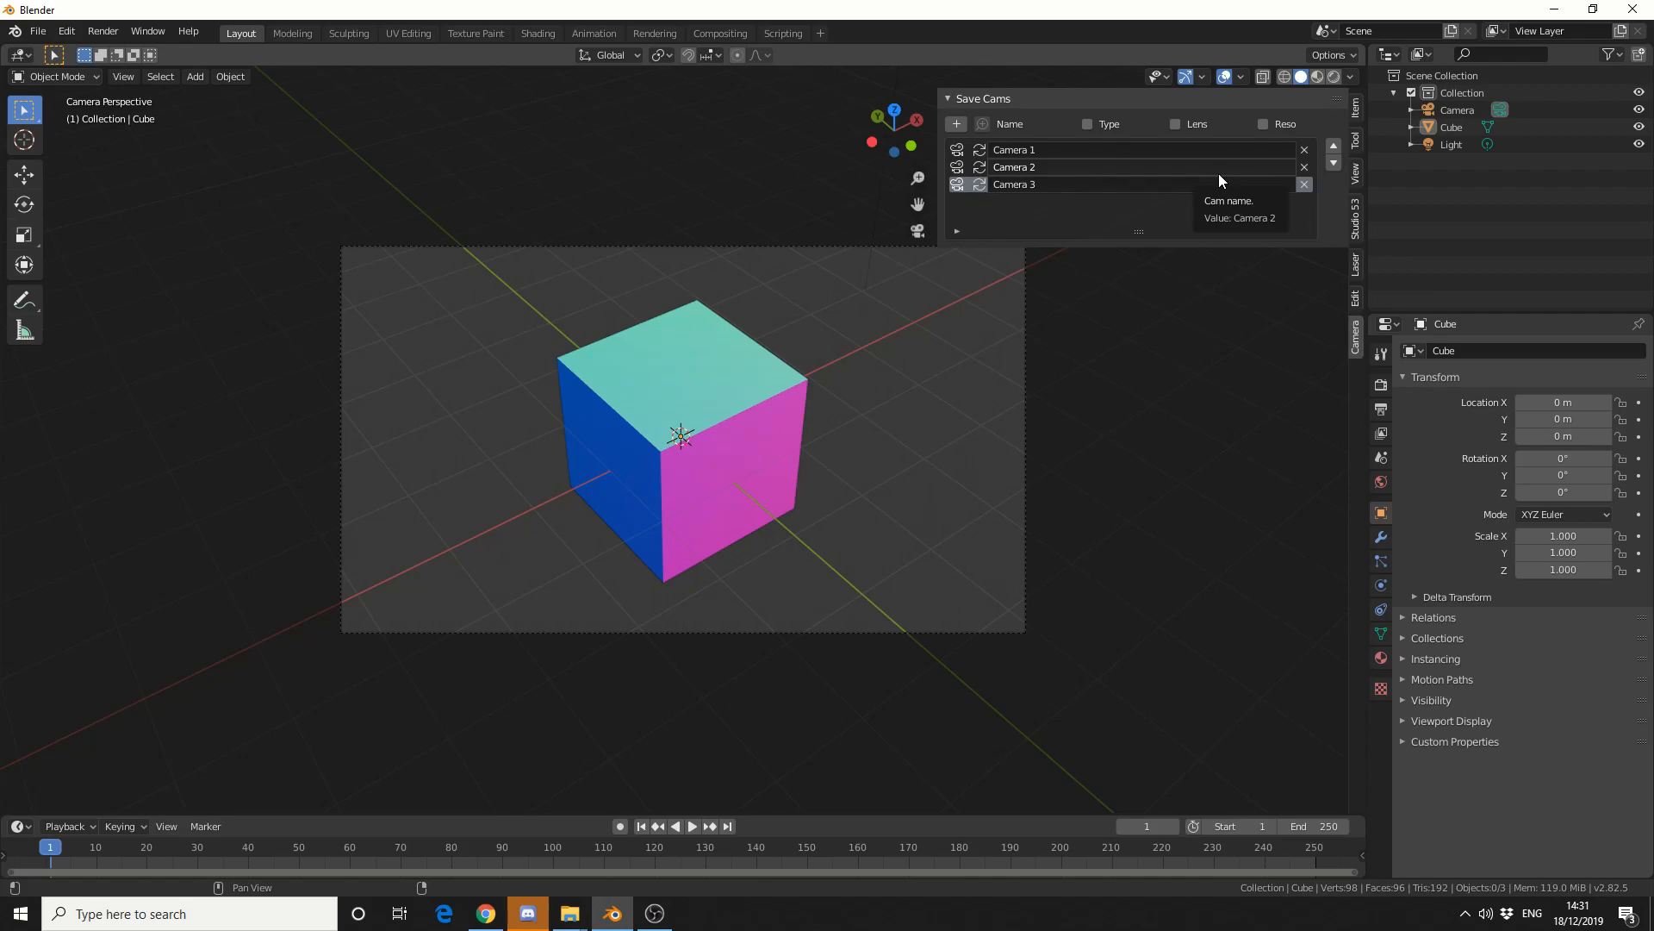
mouse_move(1109, 184)
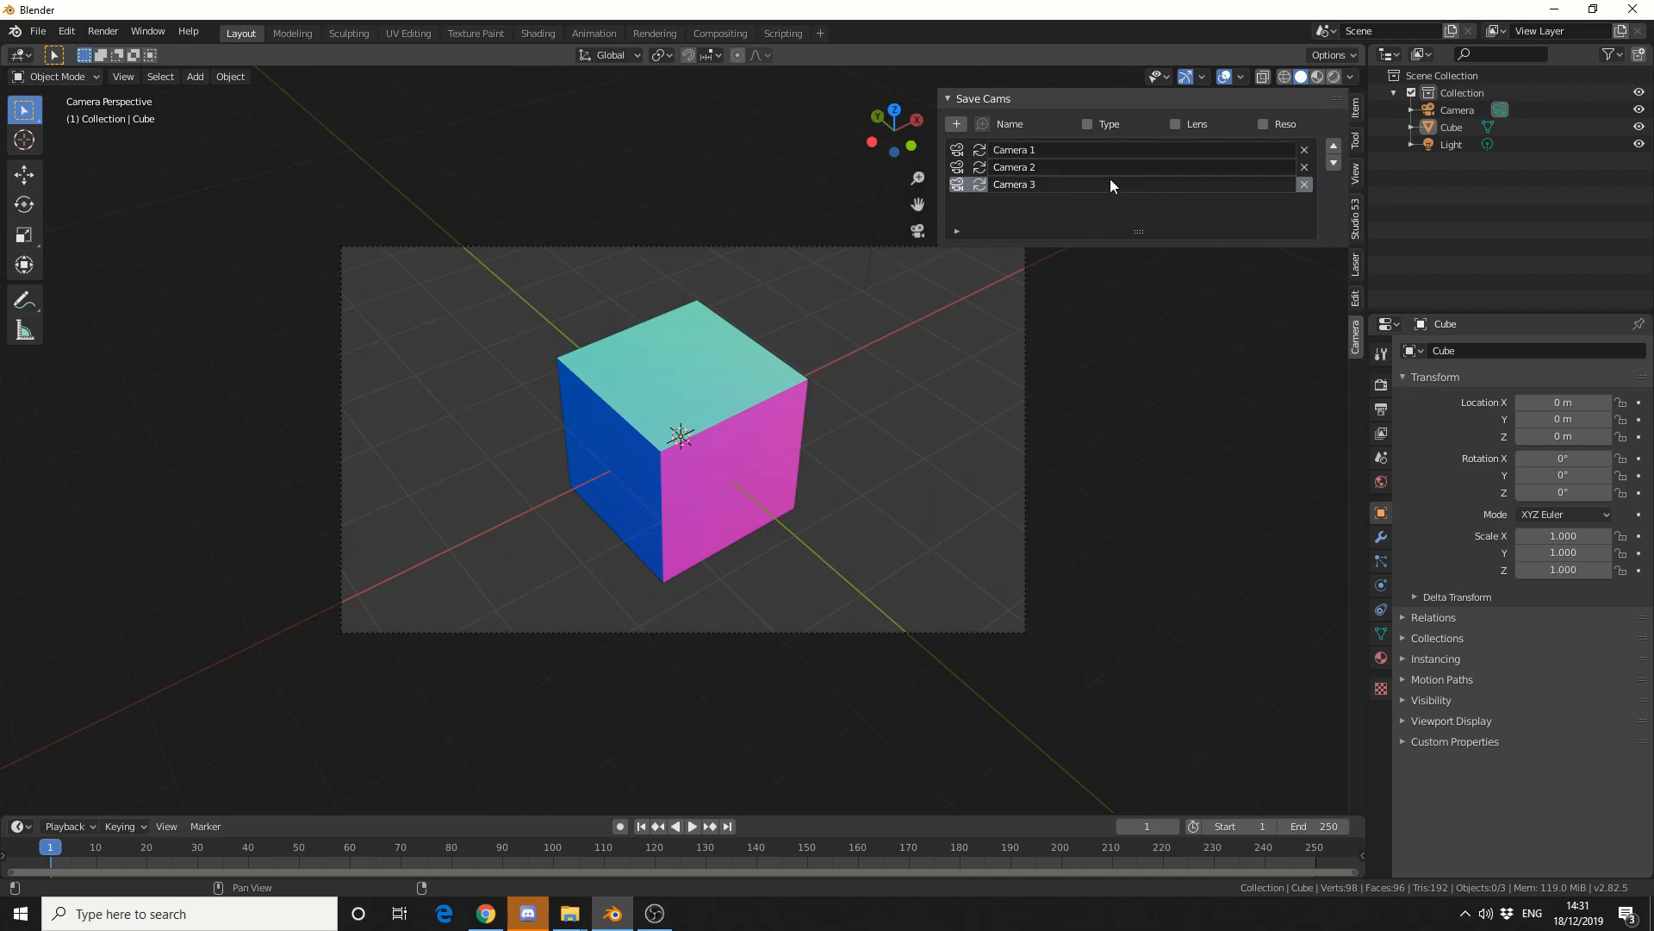
- Enable the Type, Lens and Reso columns in the Save Cams list
click(1087, 124)
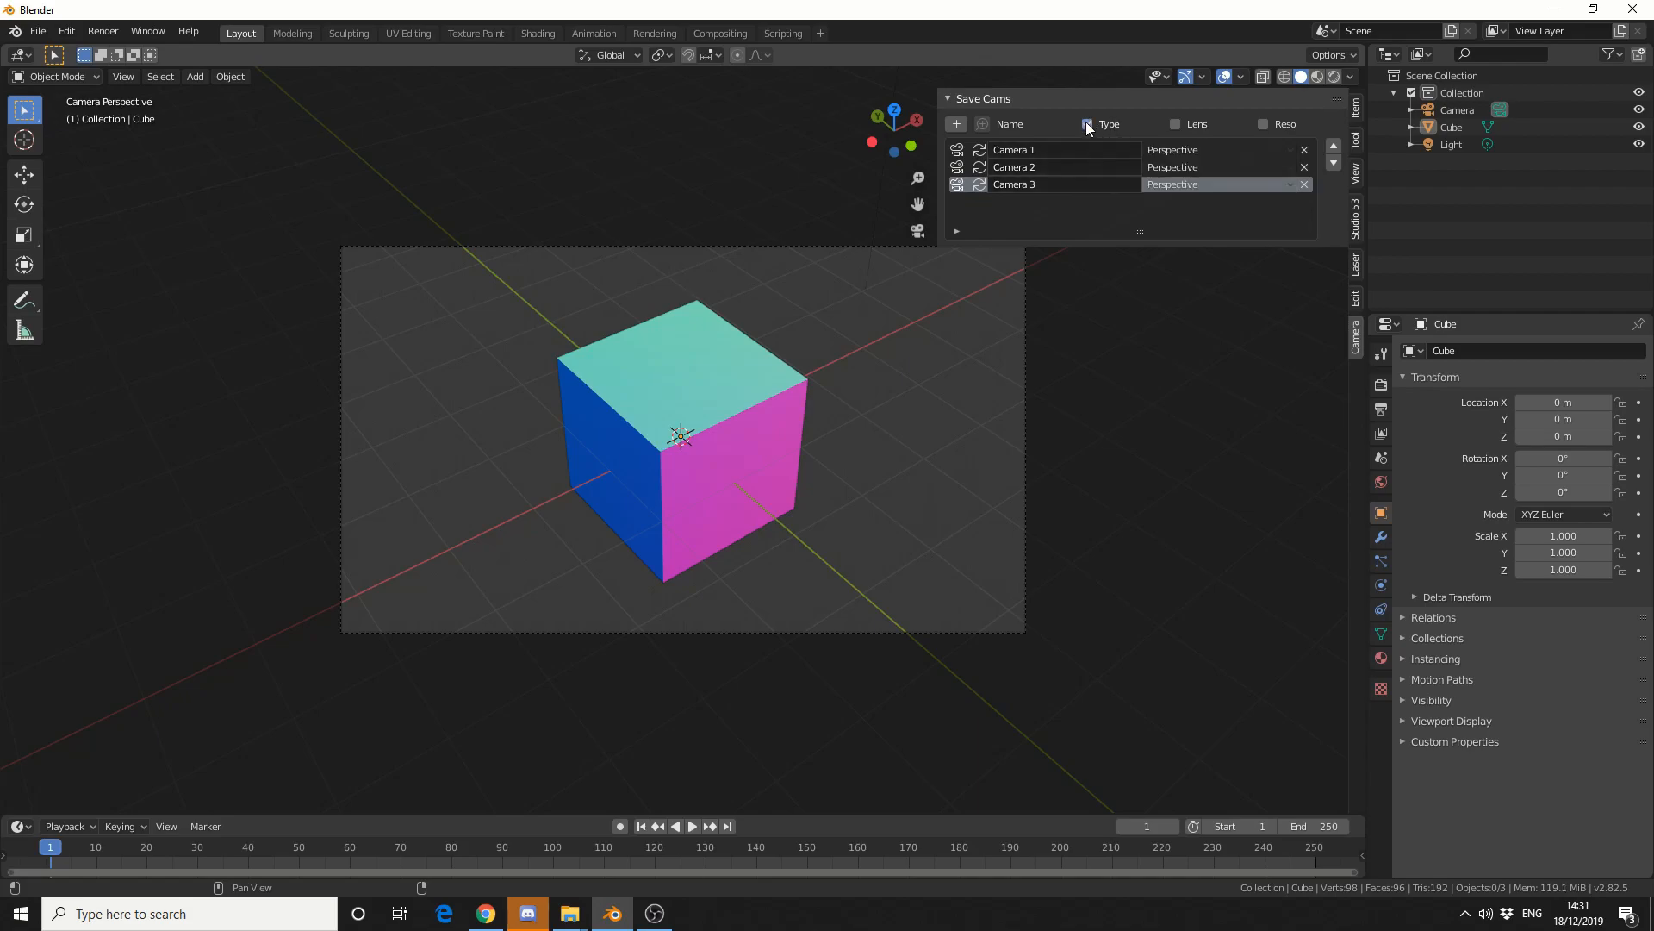
click(1087, 124)
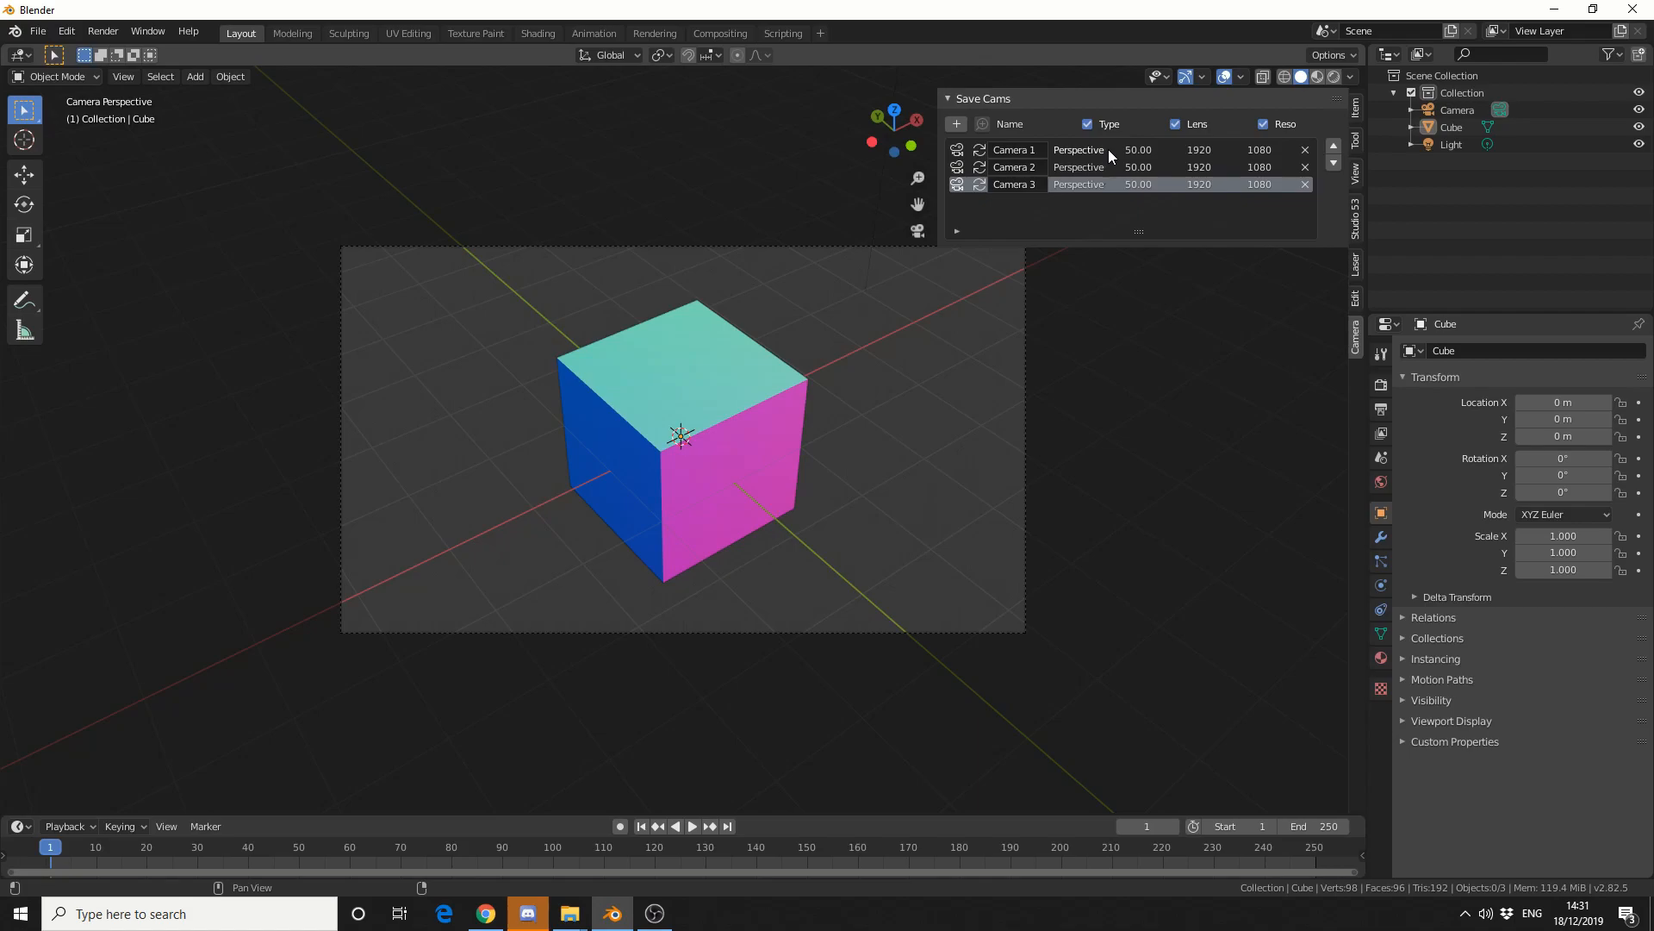
- Set Camera 1 to Panoramic and edit its lens and resolution fields
click(1077, 148)
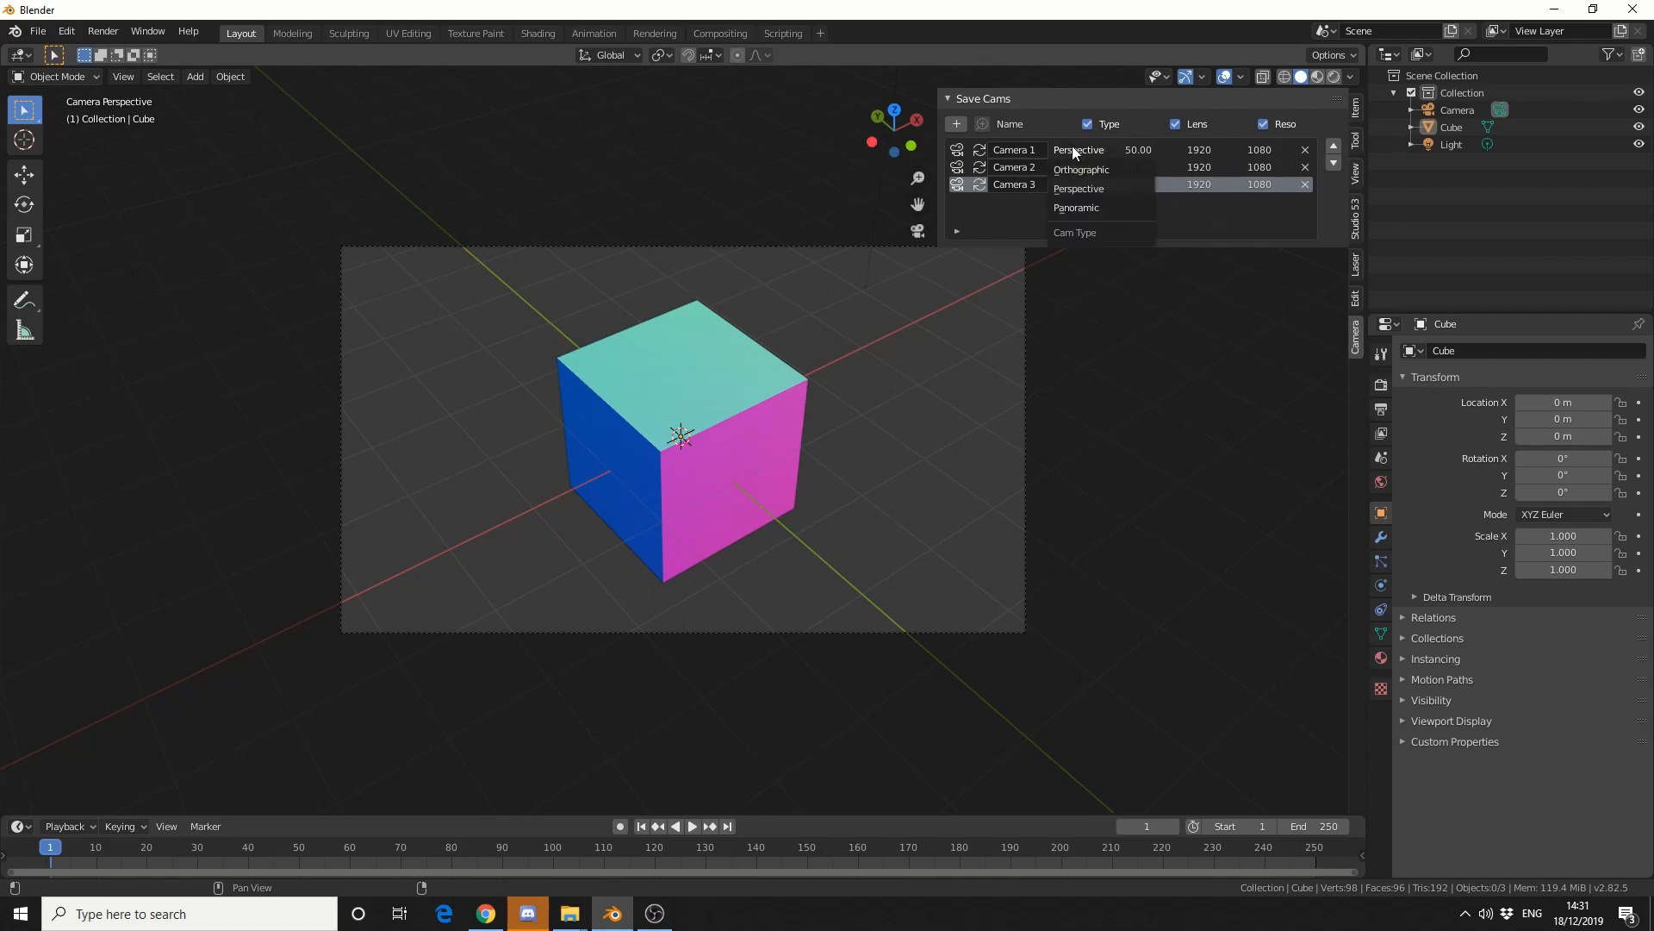
click(1075, 207)
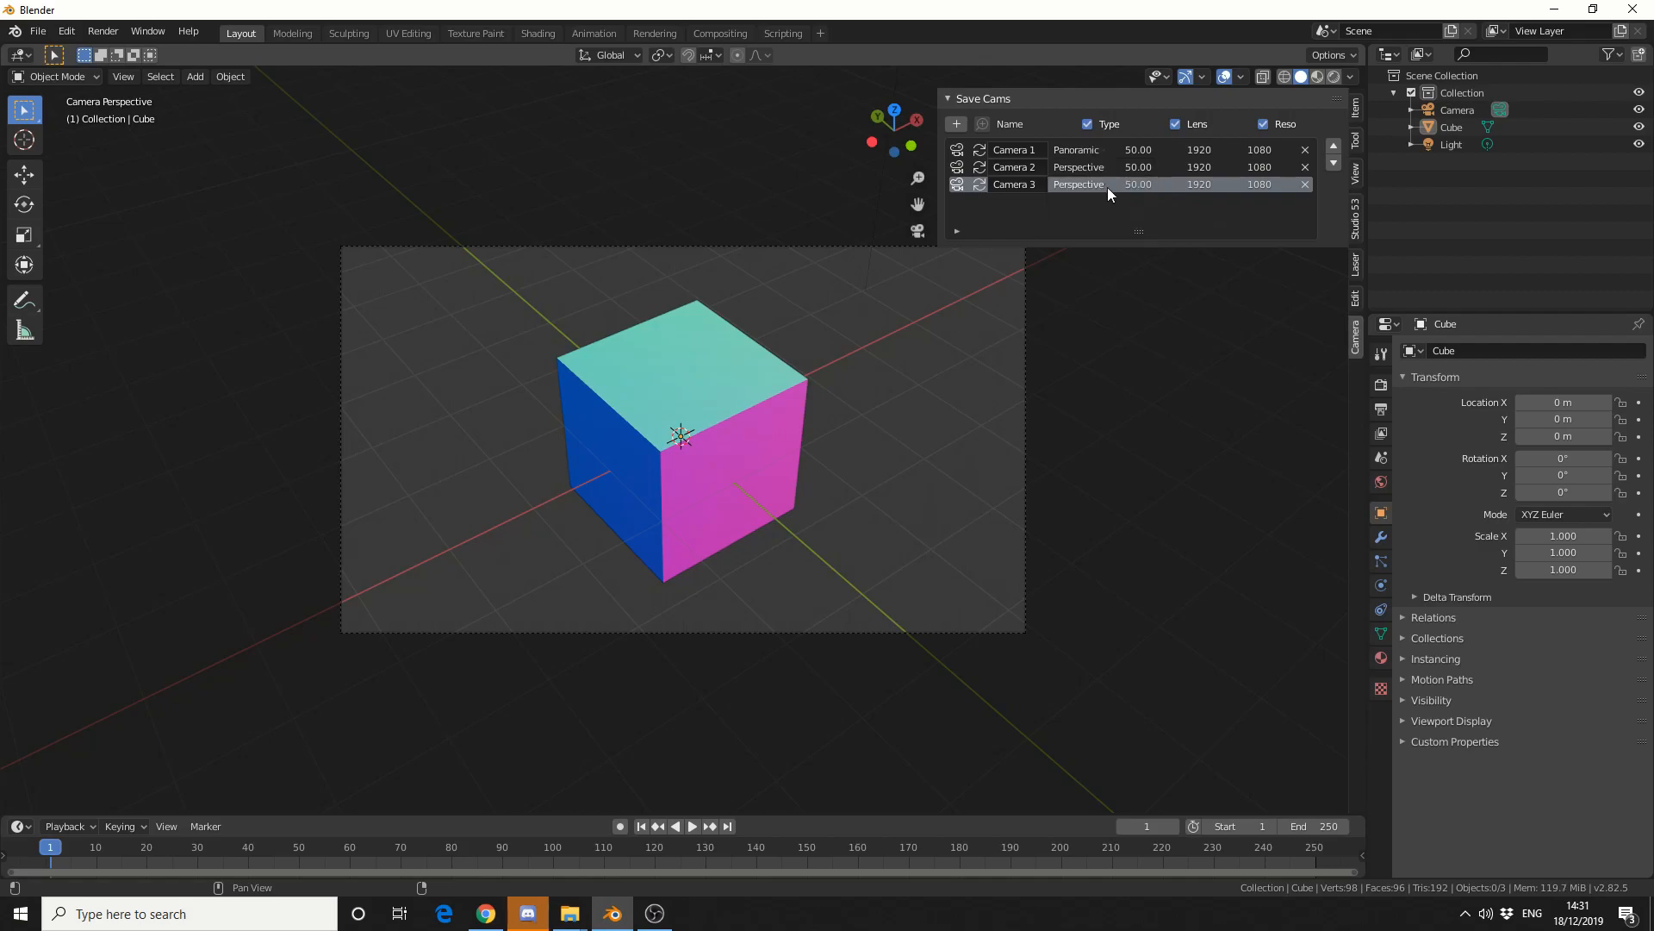
double_click(1137, 148)
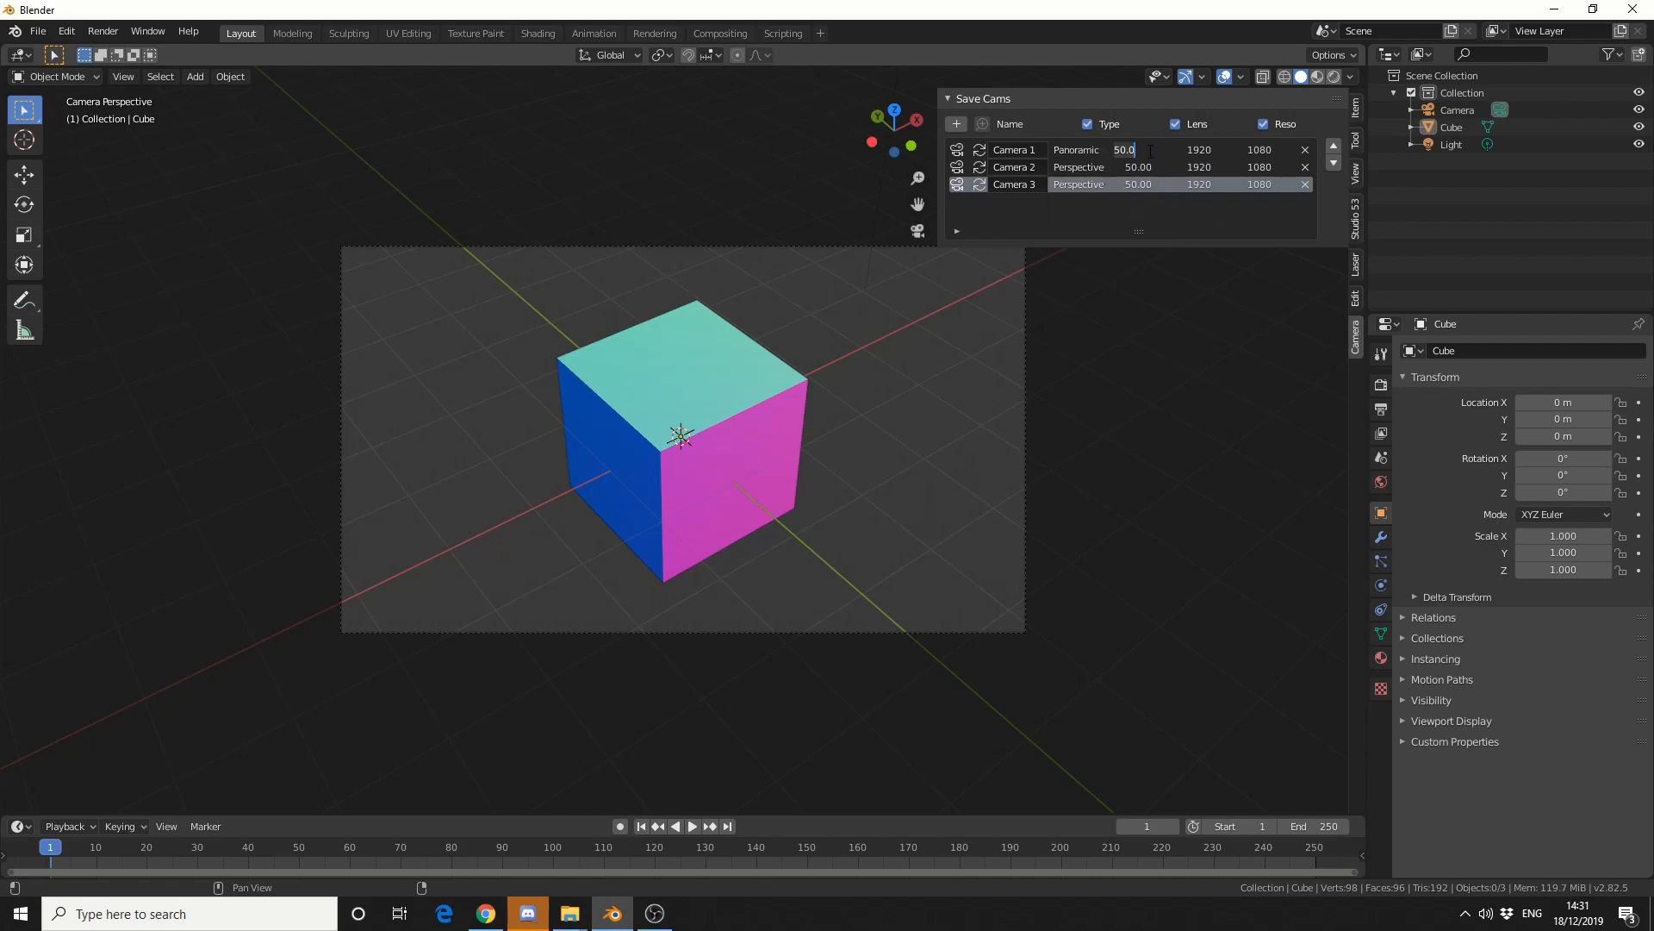
click(1199, 148)
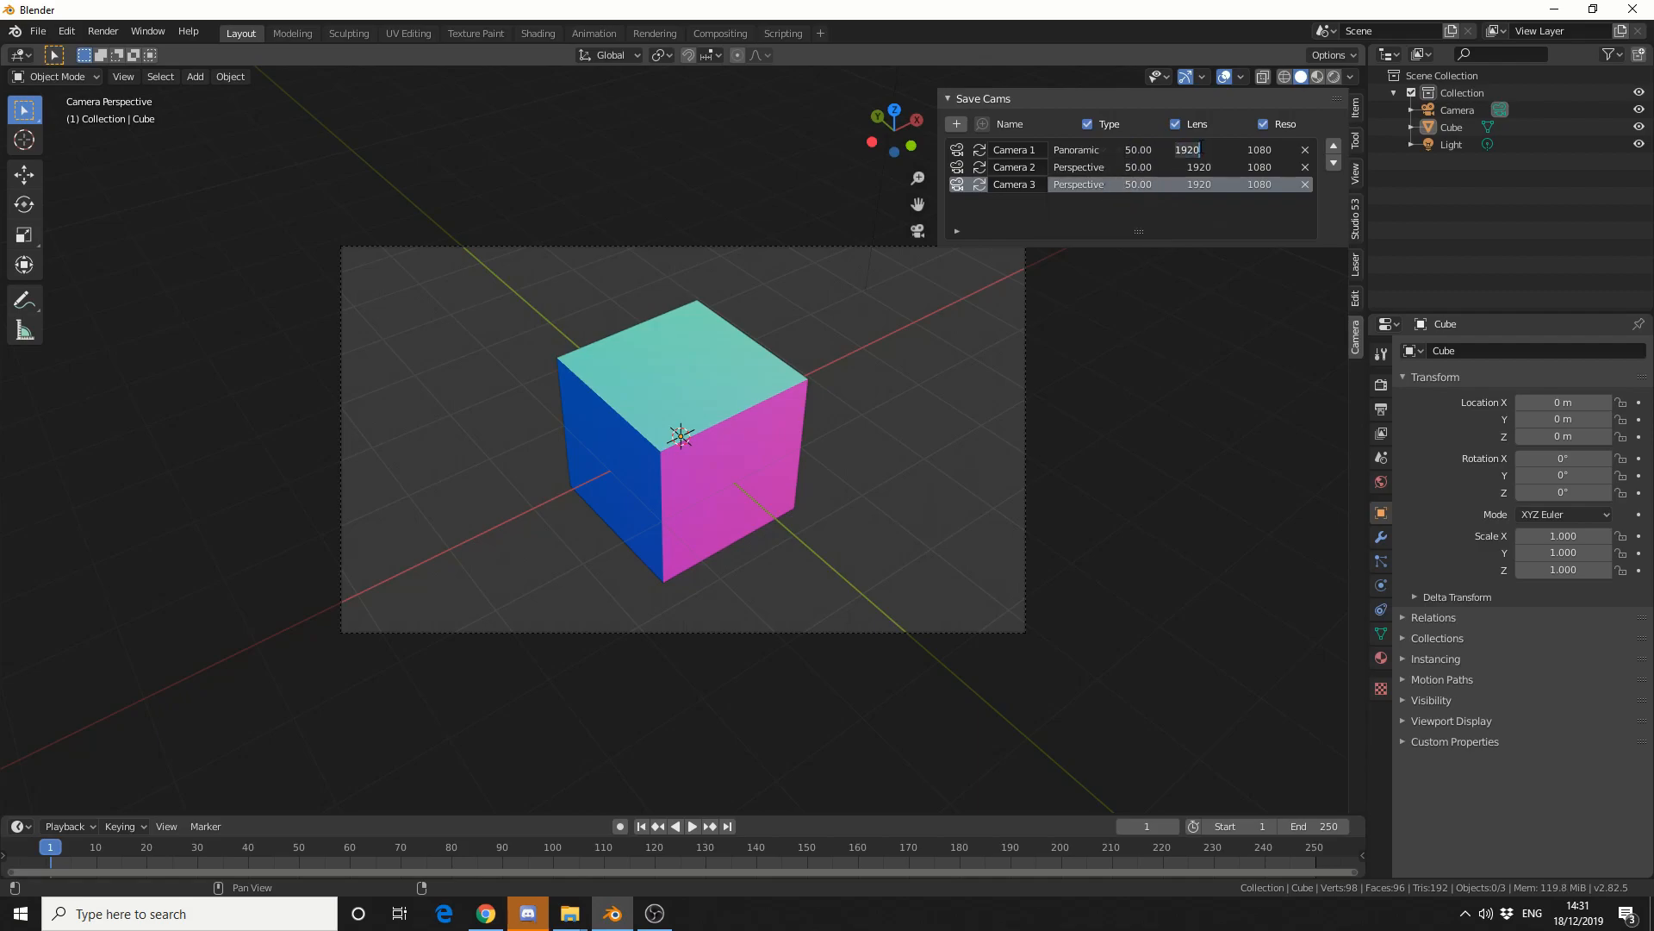
mouse_move(1332, 145)
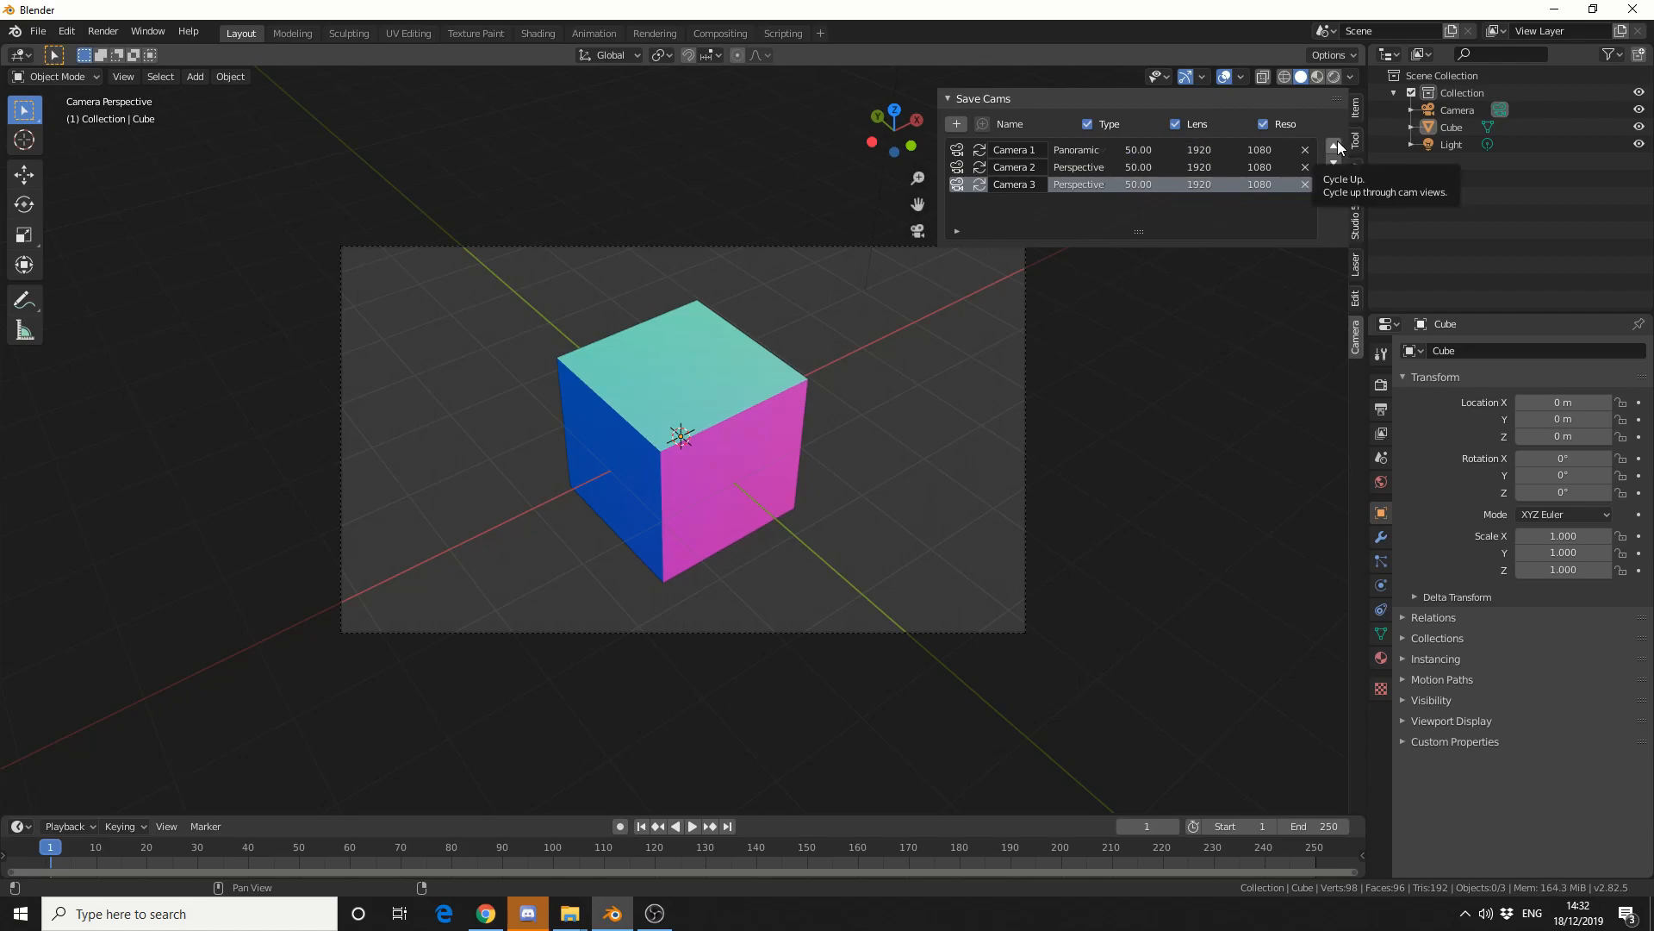
- Cycle up to the previous saved camera view in the Save Cams panel
click(1334, 143)
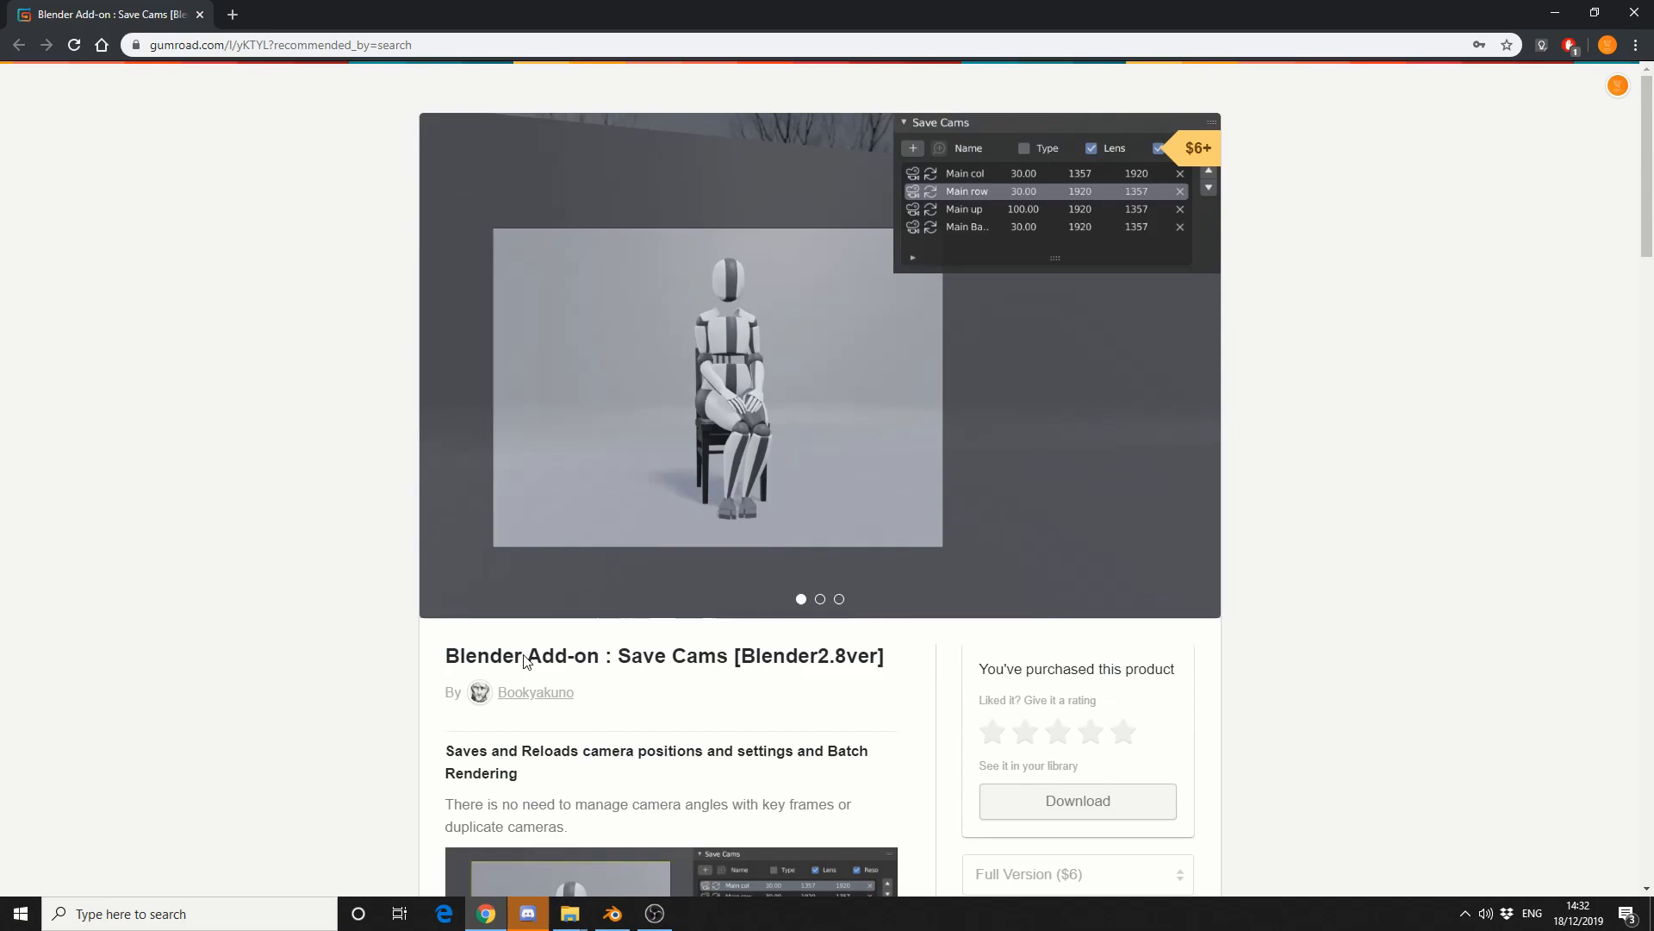
click(966, 226)
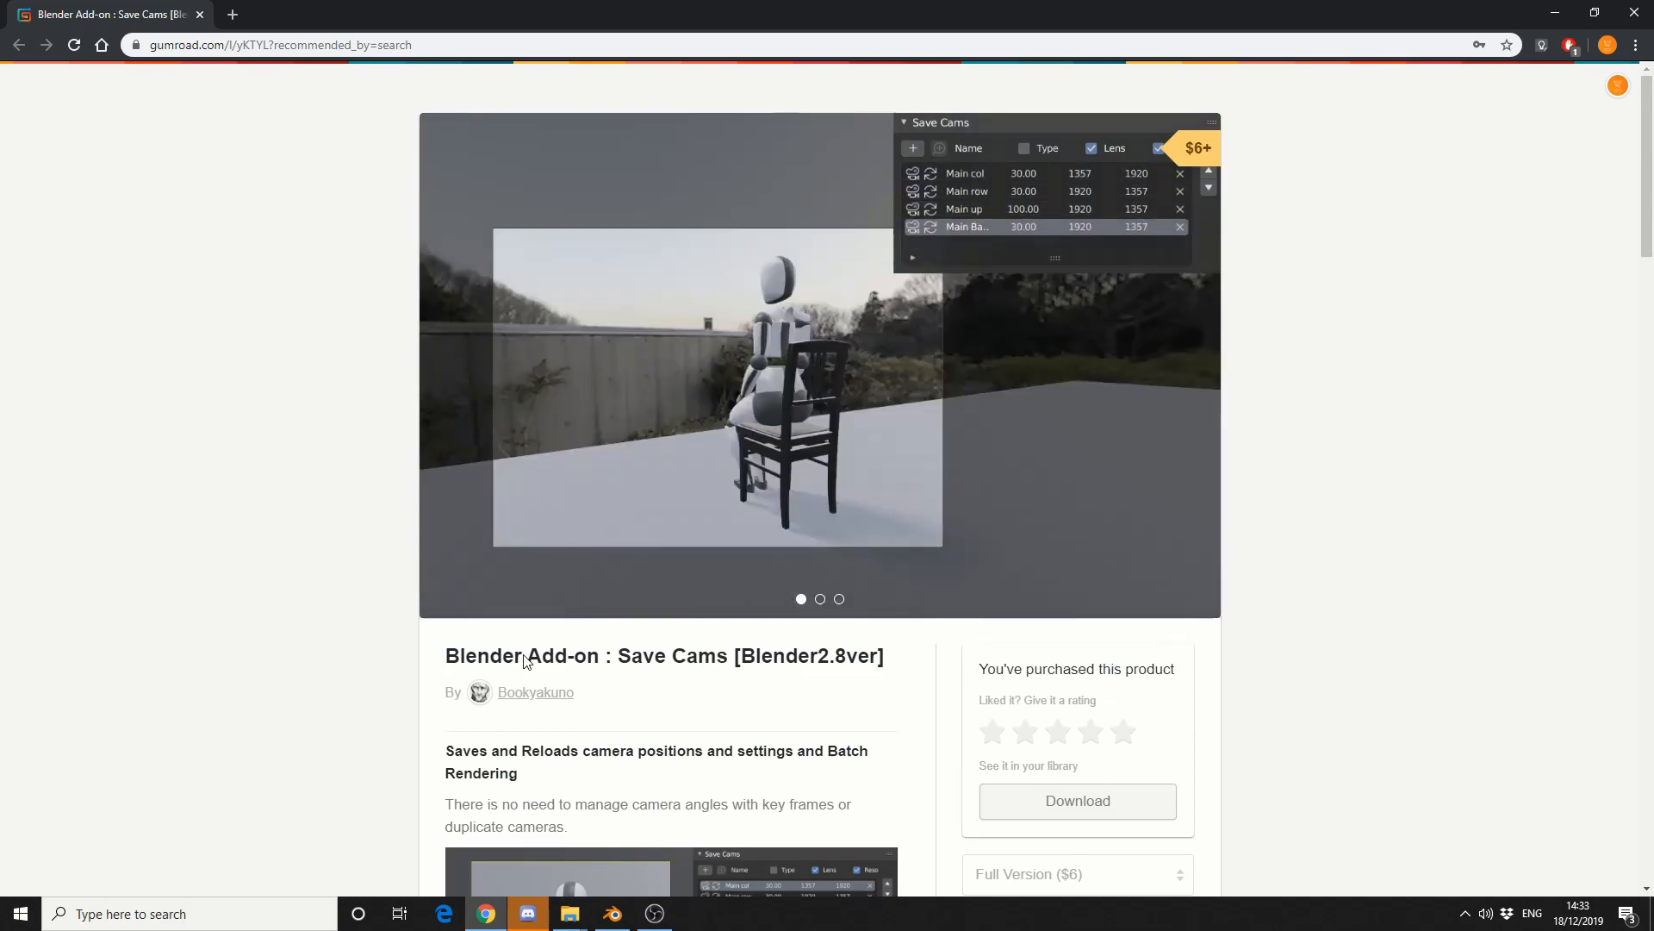
click(963, 208)
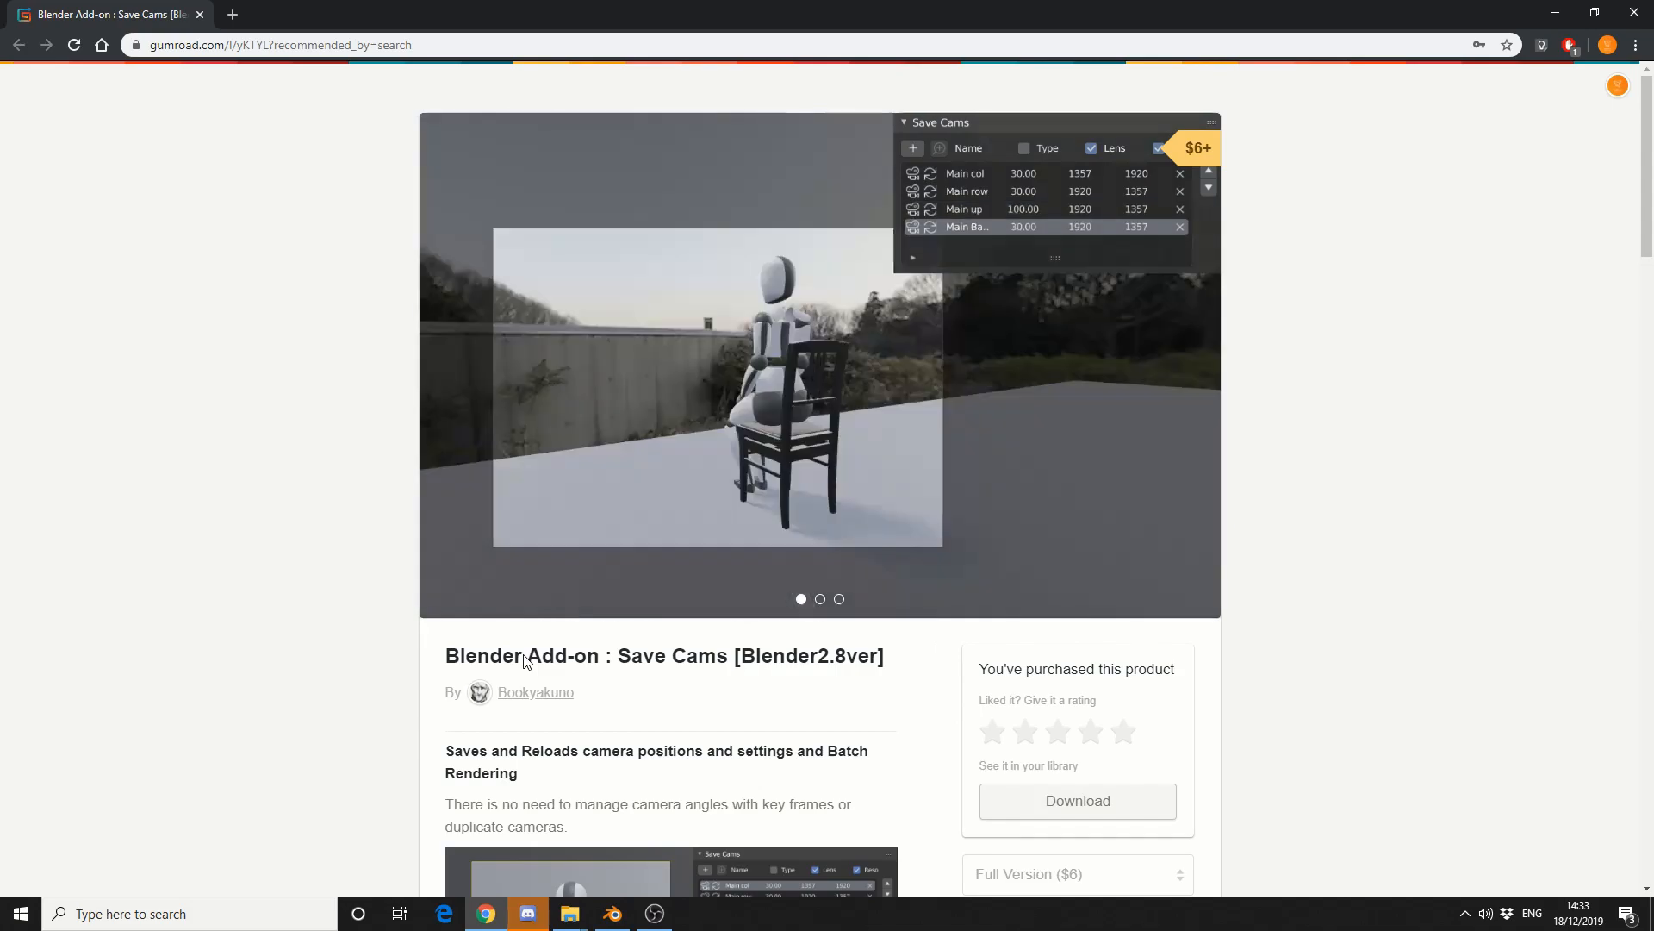
click(966, 192)
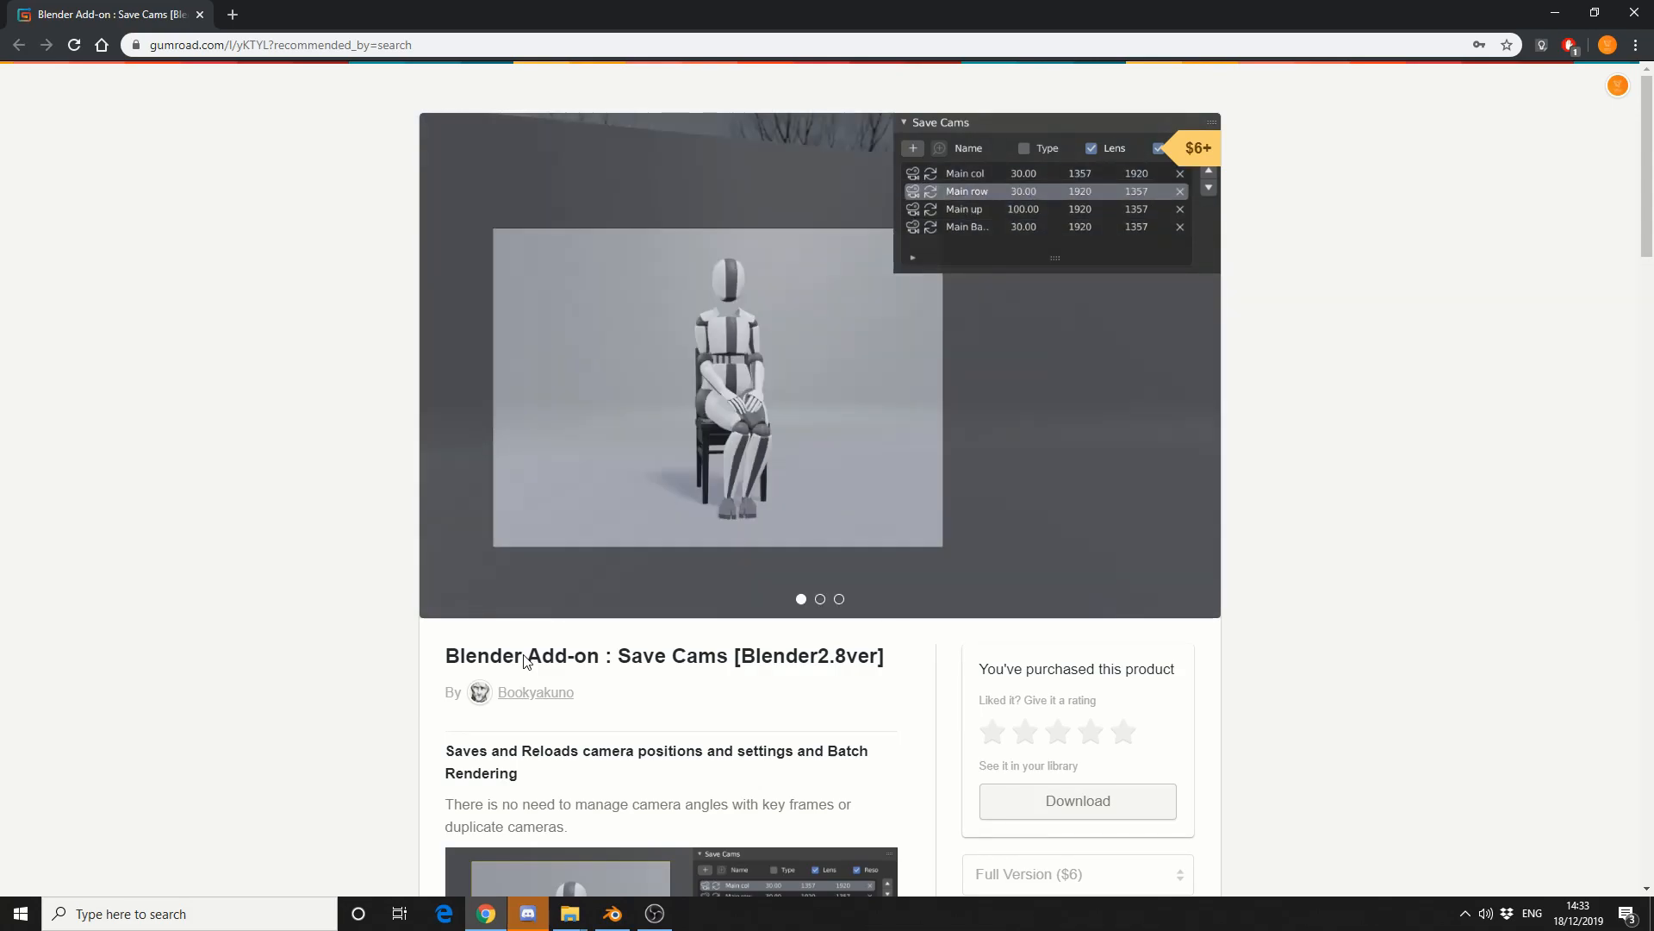